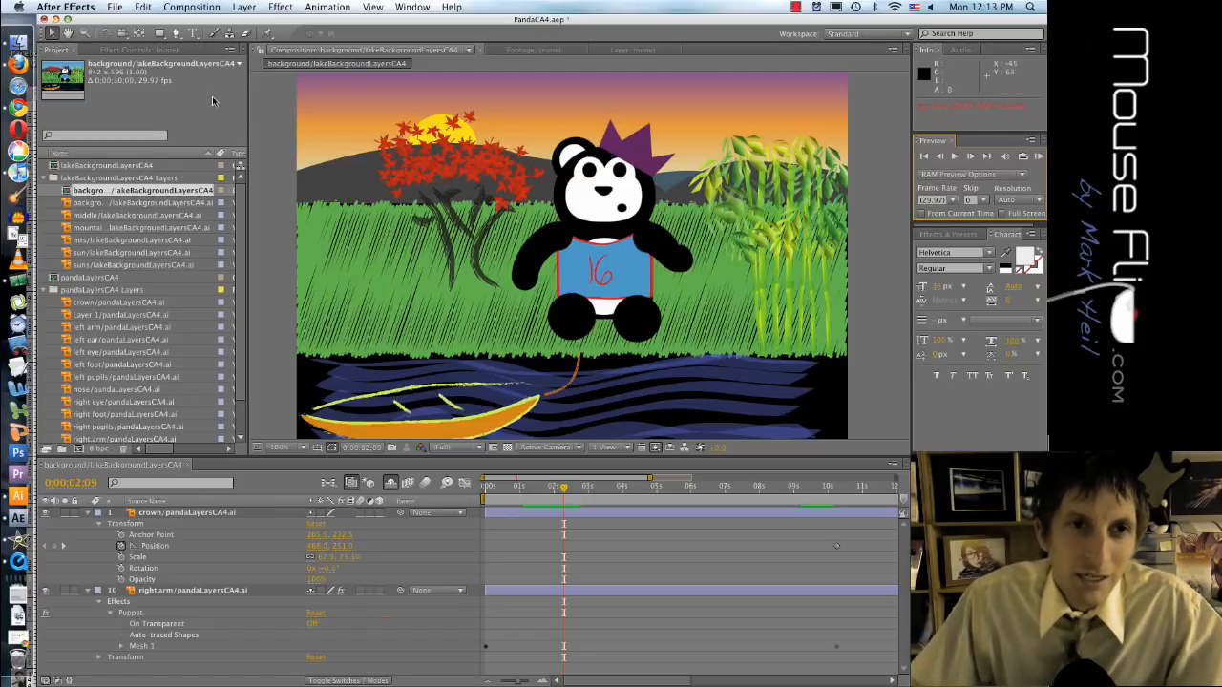
- Start a new After Effects project and answer the save-changes prompt
{"action": "left_click", "coordinate": [114, 7]}
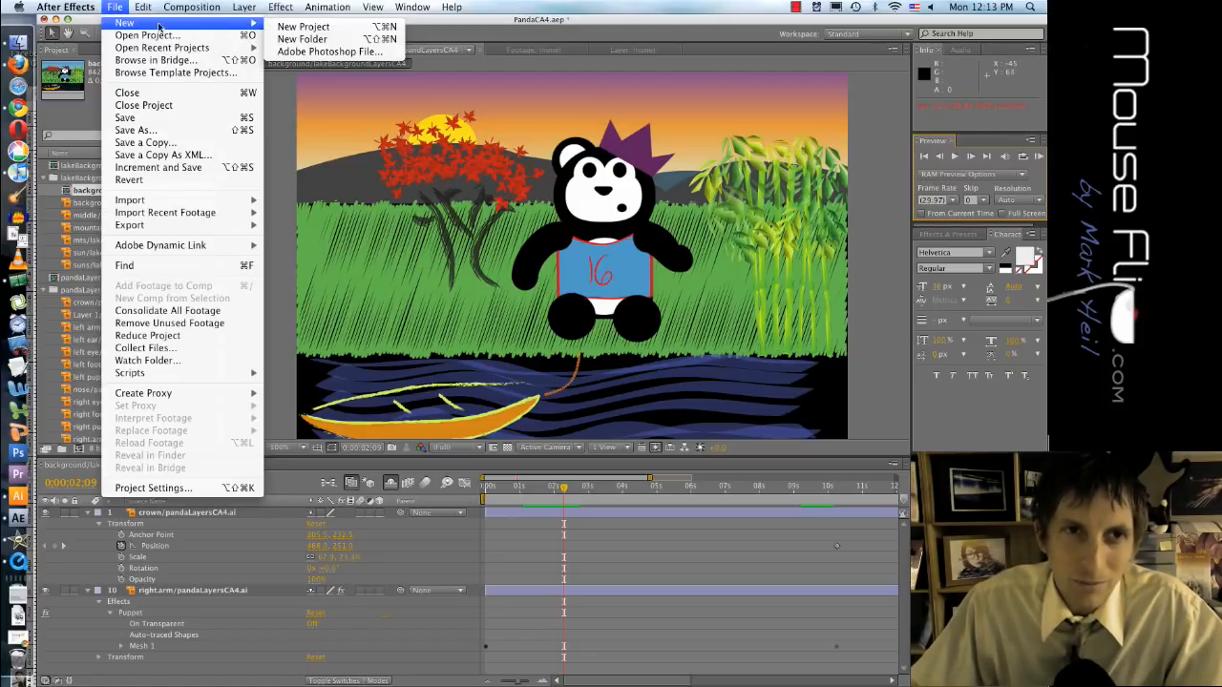
{"action": "left_click", "coordinate": [143, 105]}
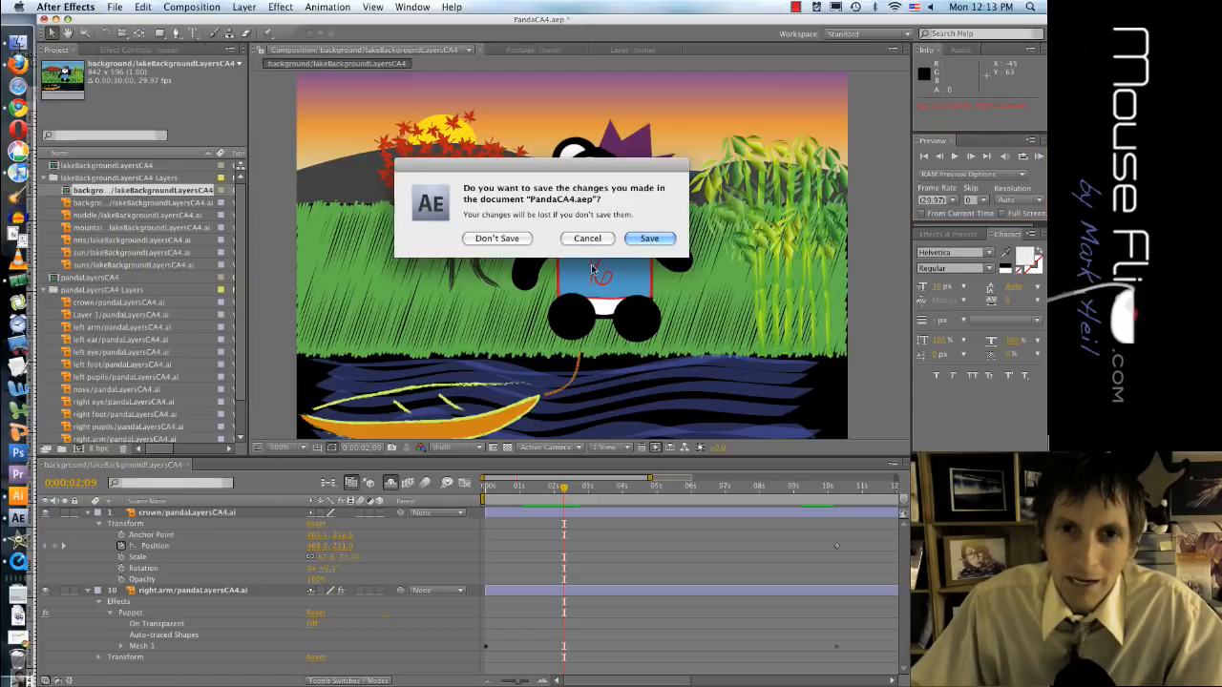
{"action": "left_click", "coordinate": [496, 238]}
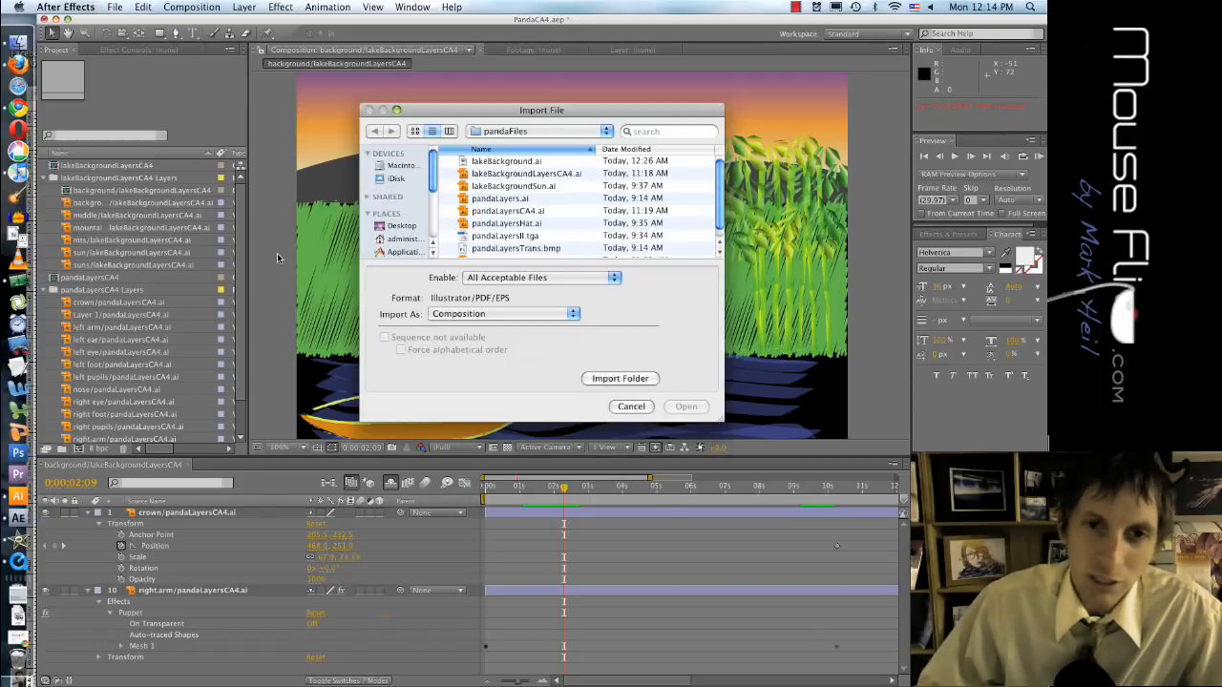
- Cancel the Import File dialog to return to the lake scene composition
{"action": "left_click", "coordinate": [630, 406]}
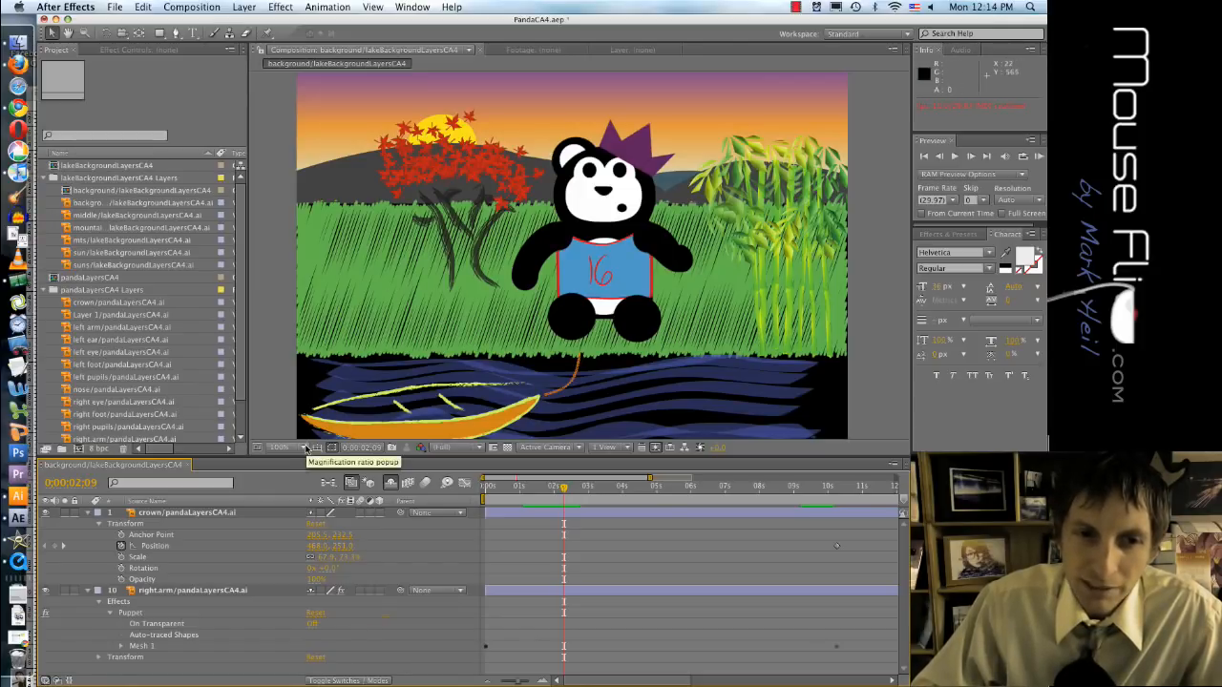
{"action": "mouse_move", "coordinate": [293, 304]}
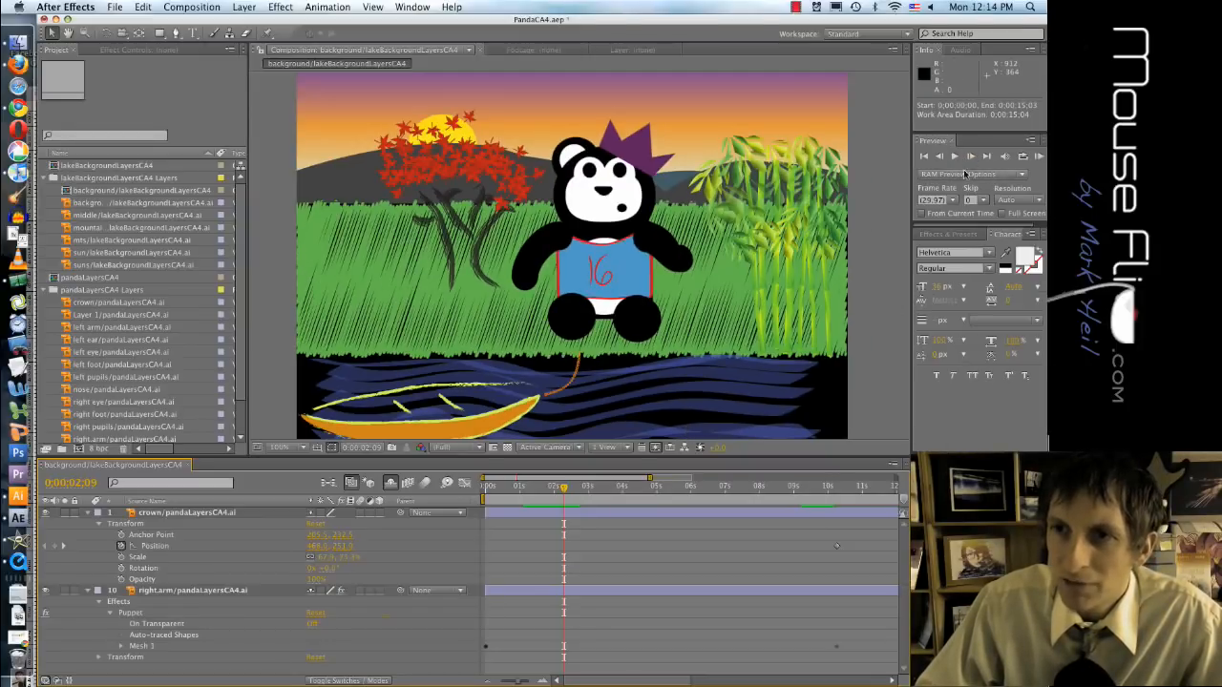
- Browse the View menu and expand the Distort effects category
{"action": "left_click", "coordinate": [372, 7]}
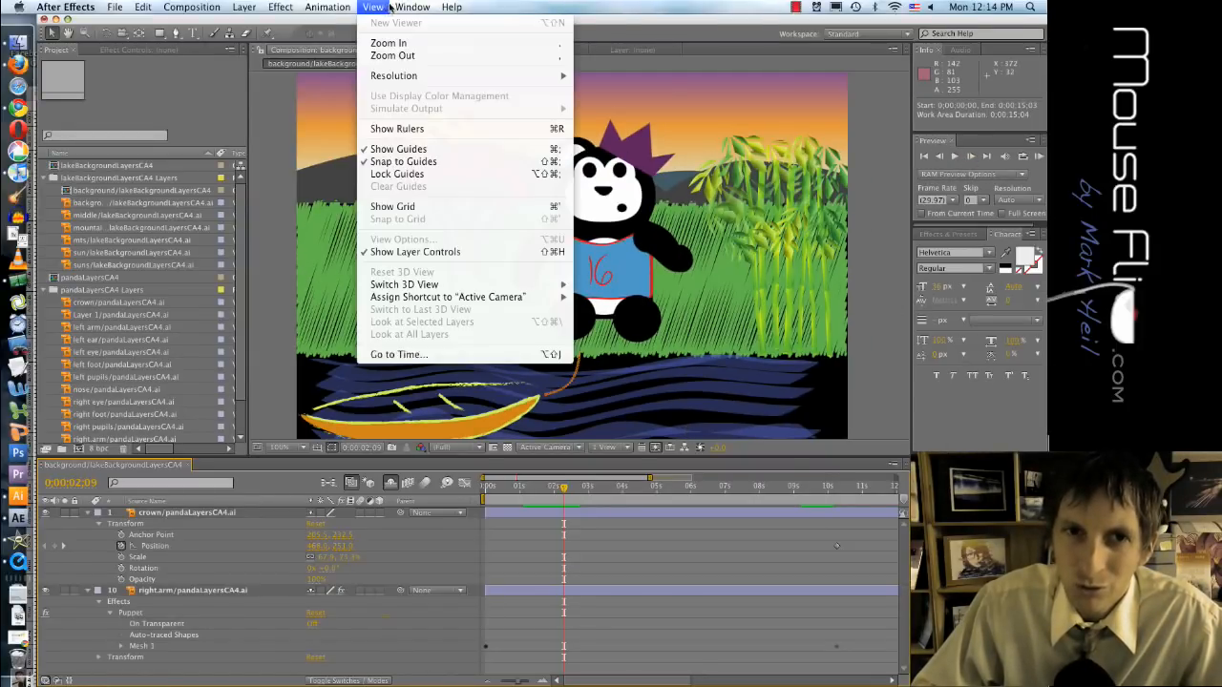
{"action": "left_click", "coordinate": [412, 7]}
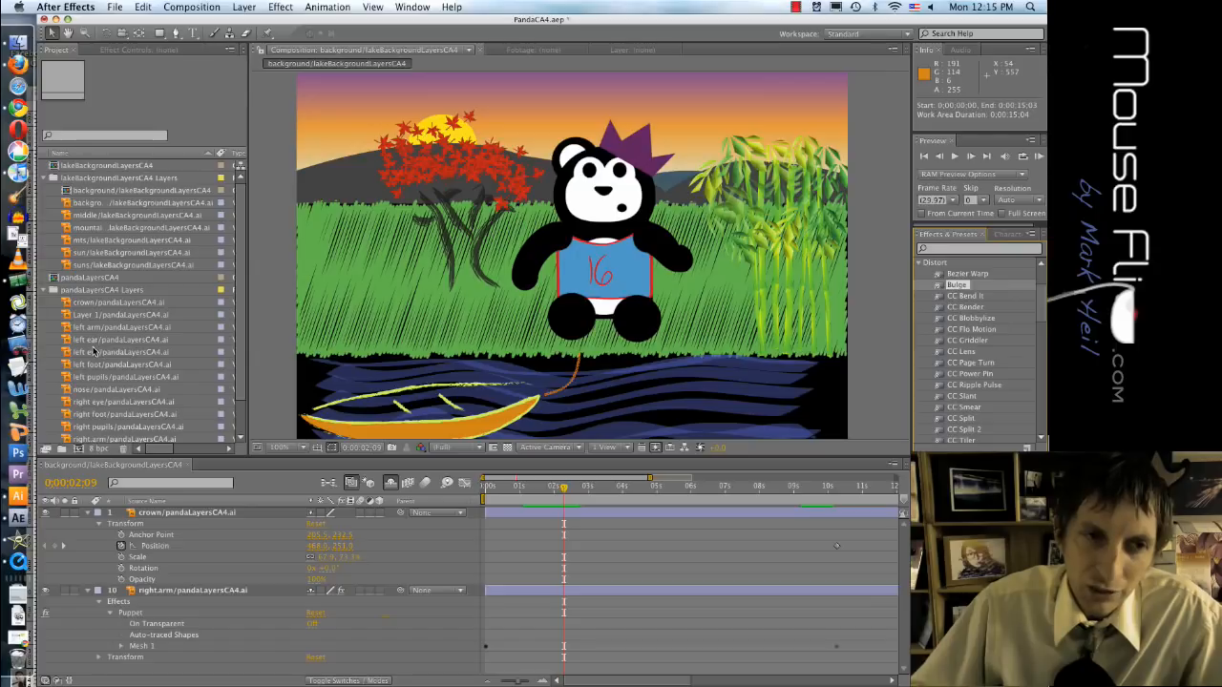
{"action": "left_click", "coordinate": [120, 351]}
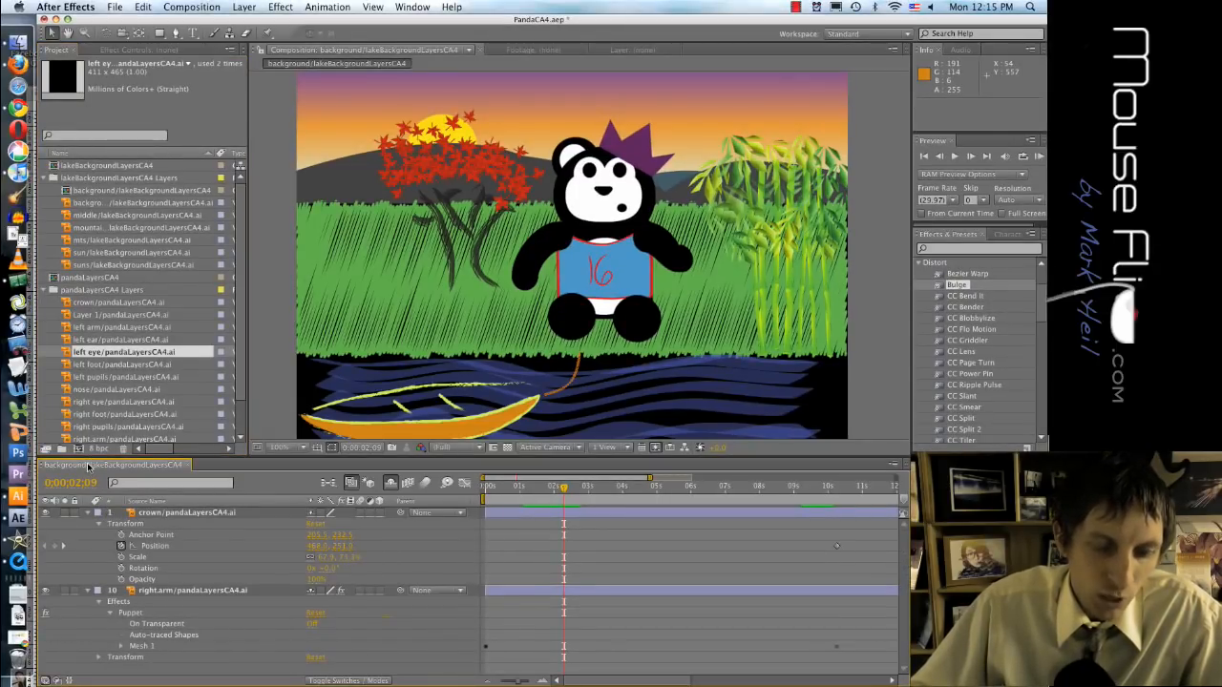
- Create a new 720×480 composition named Background and switch to it
{"action": "left_click", "coordinate": [192, 6]}
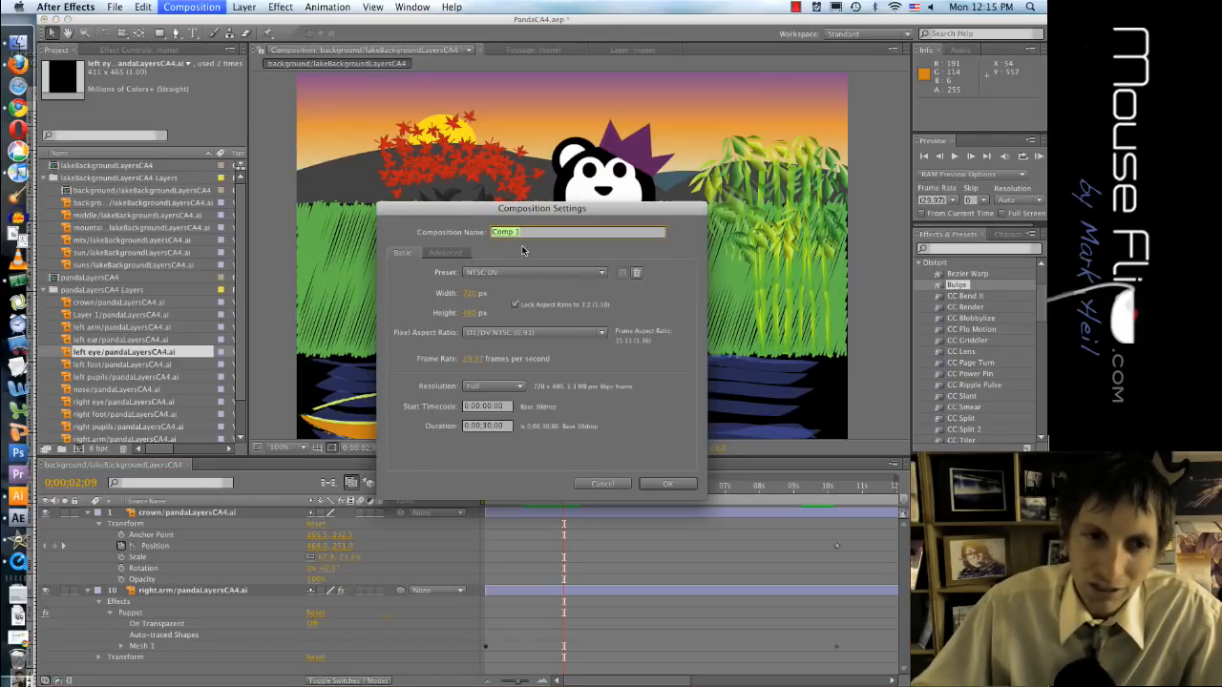
{"action": "type", "text": "Back"}
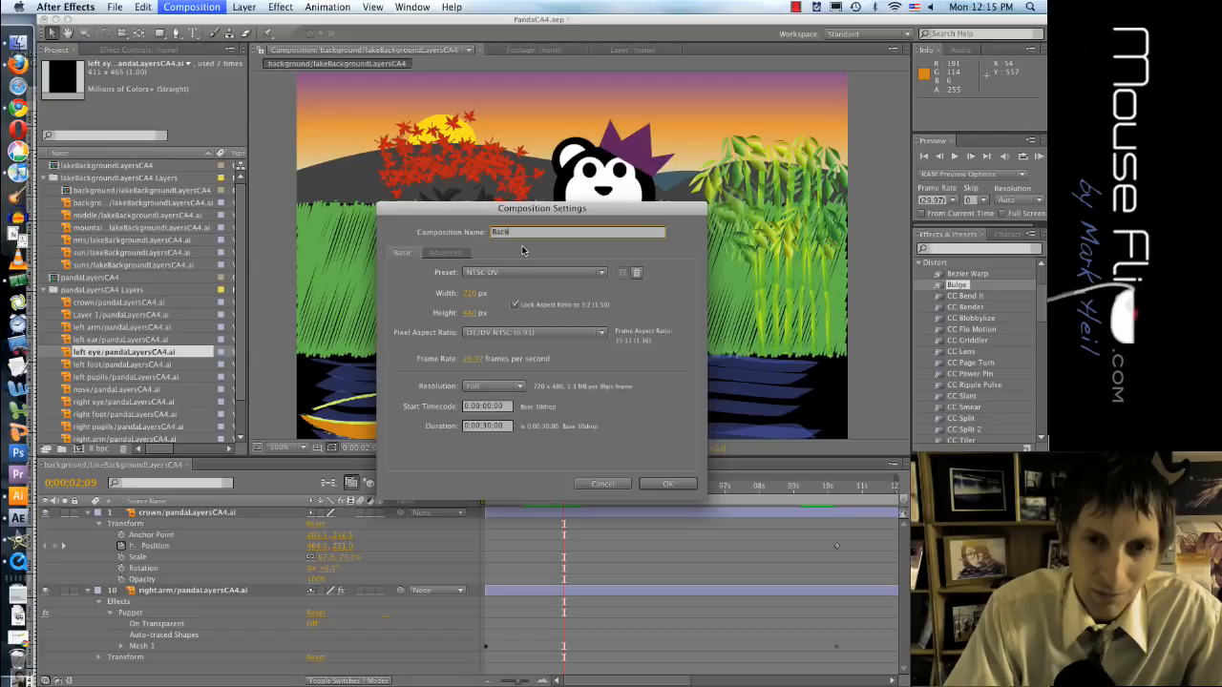
{"action": "type", "text": "Background"}
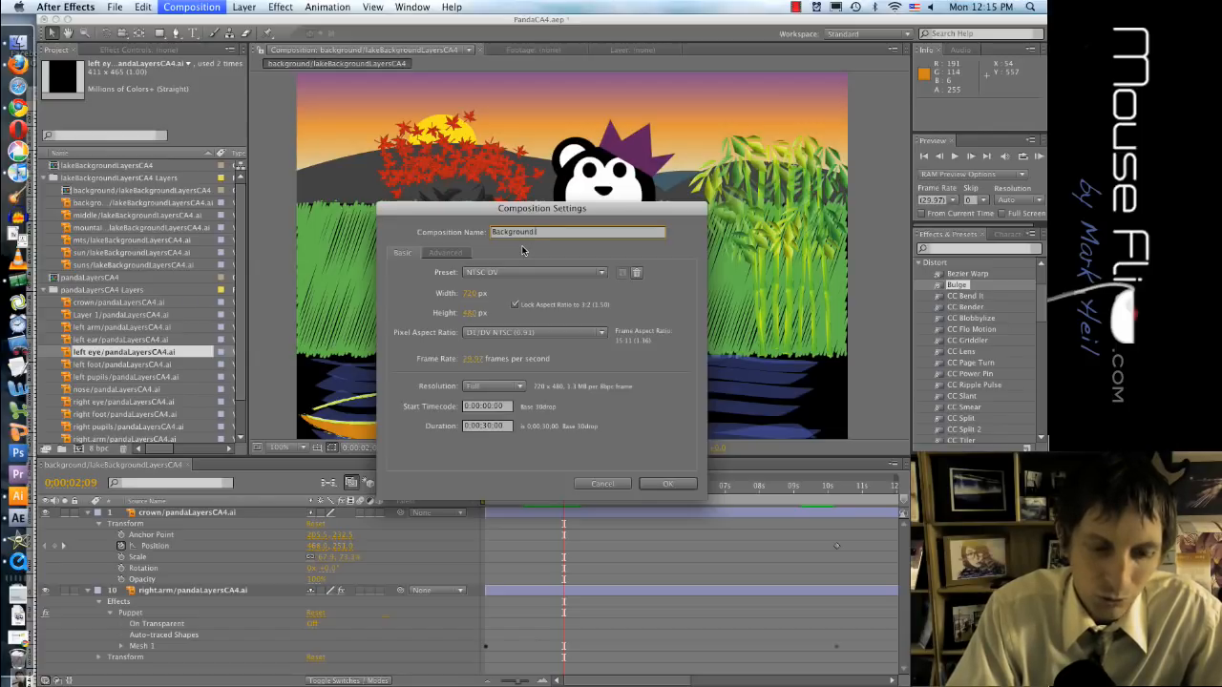
{"action": "left_click", "coordinate": [668, 484]}
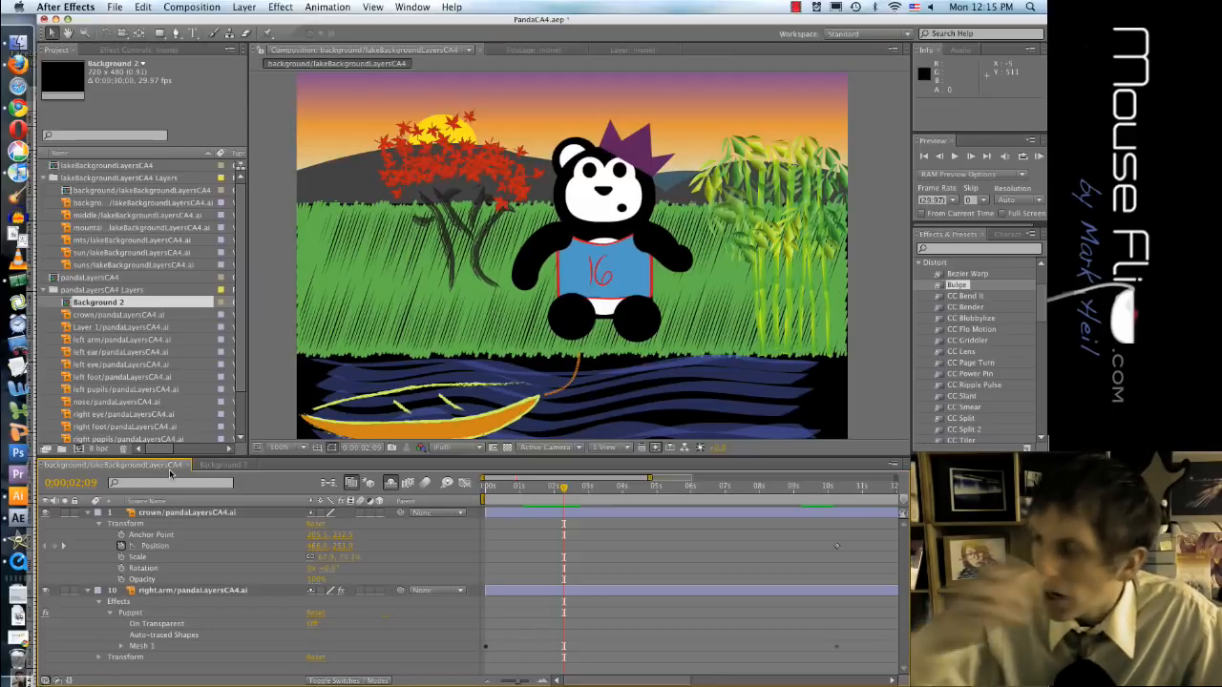
{"action": "left_click", "coordinate": [221, 464]}
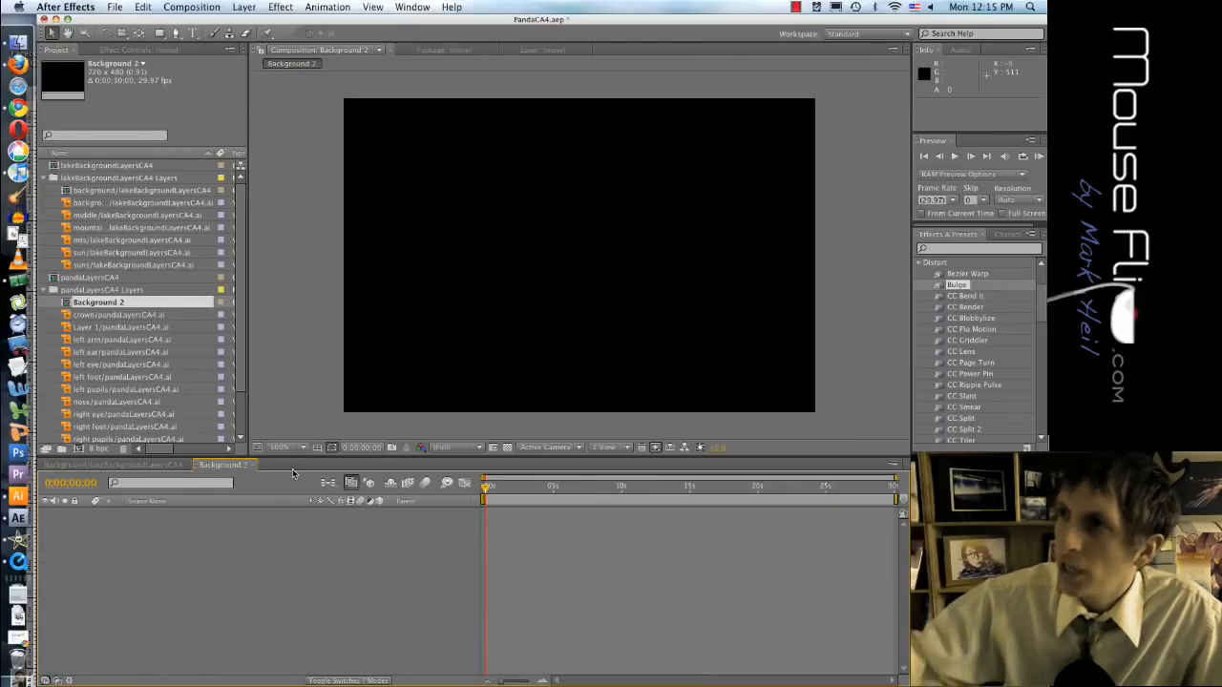
{"action": "mouse_move", "coordinate": [278, 494]}
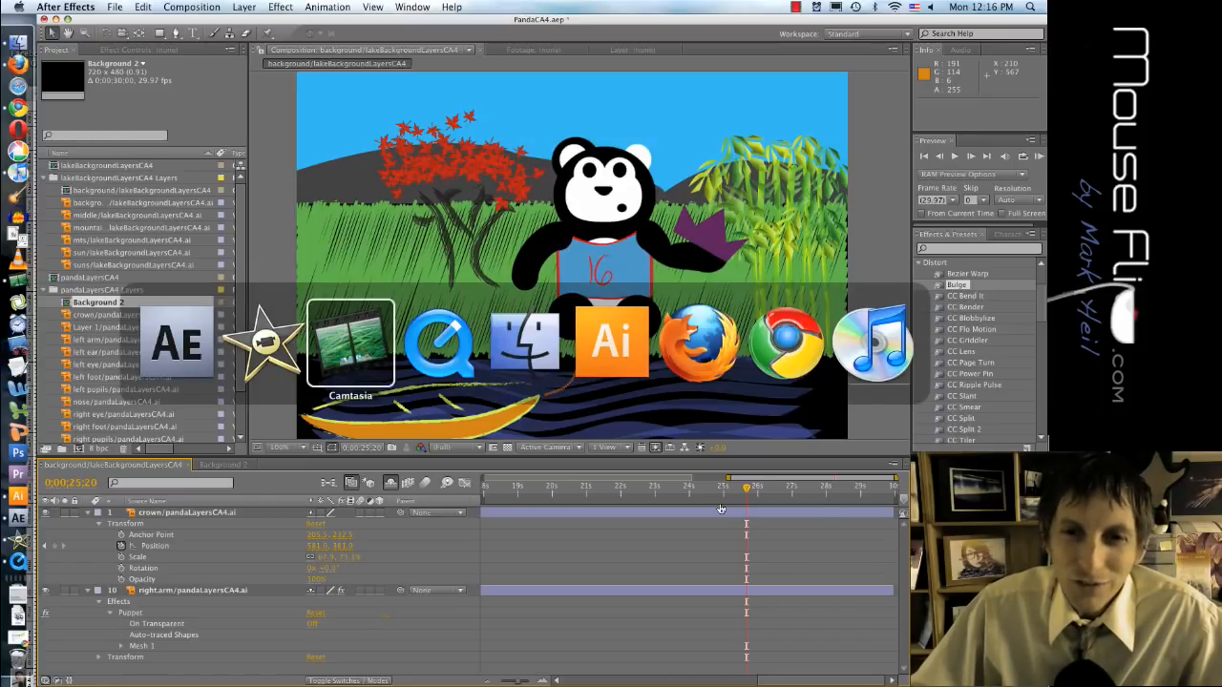
- Bring Illustrator to the front and reach its File menu for recent files
{"action": "left_click", "coordinate": [612, 344]}
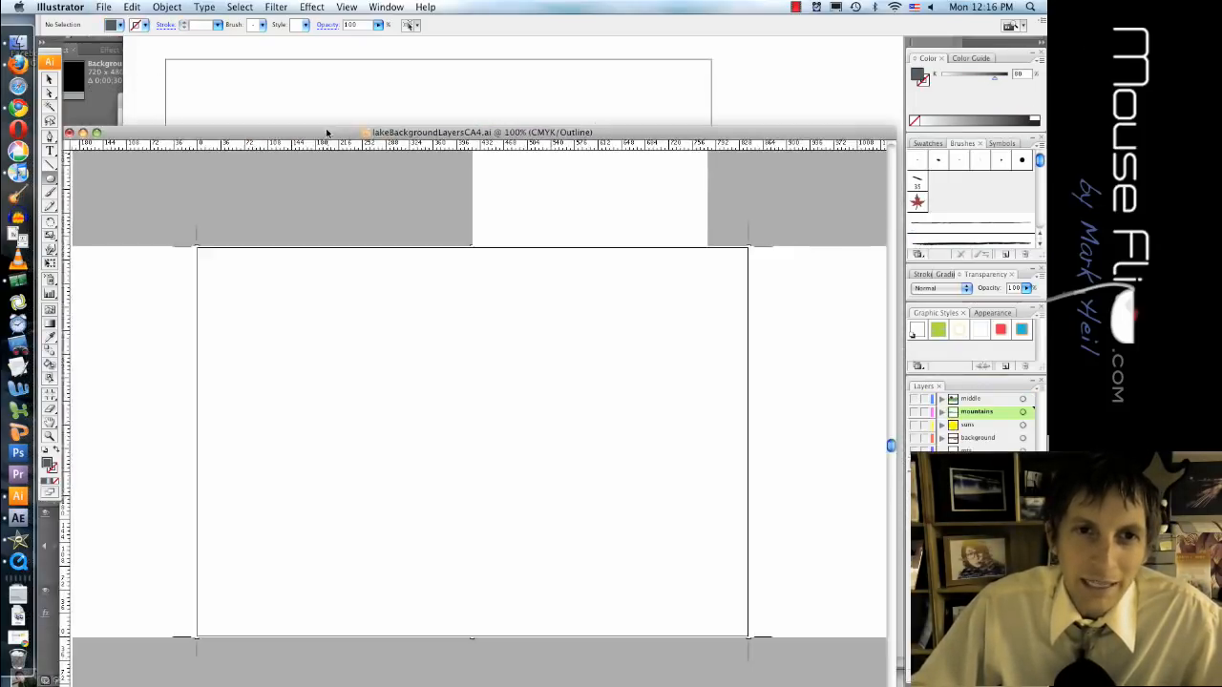
{"action": "left_click", "coordinate": [104, 7]}
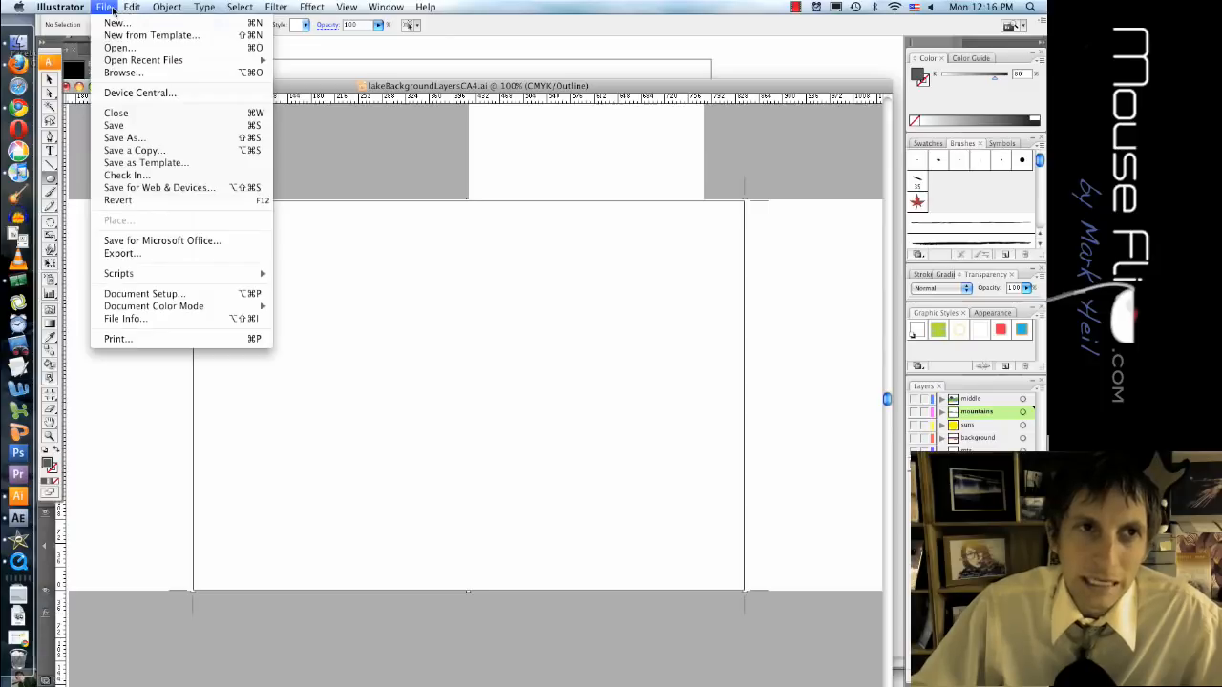
{"action": "mouse_move", "coordinate": [143, 60]}
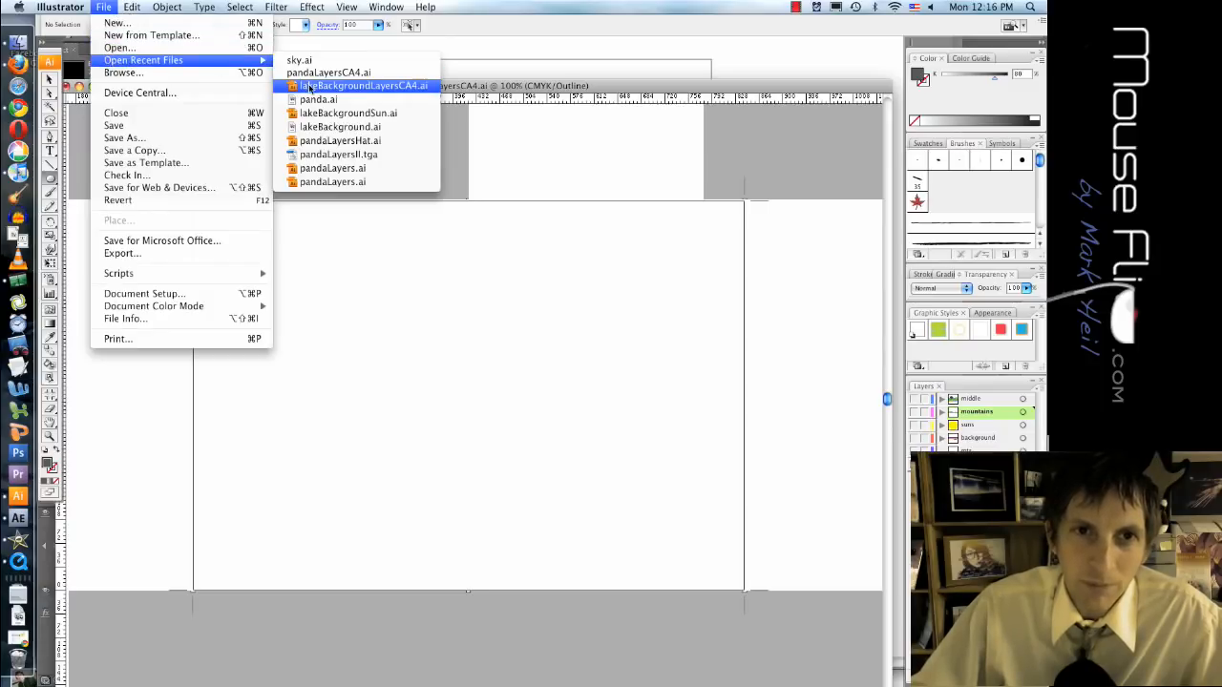
{"action": "mouse_move", "coordinate": [340, 126]}
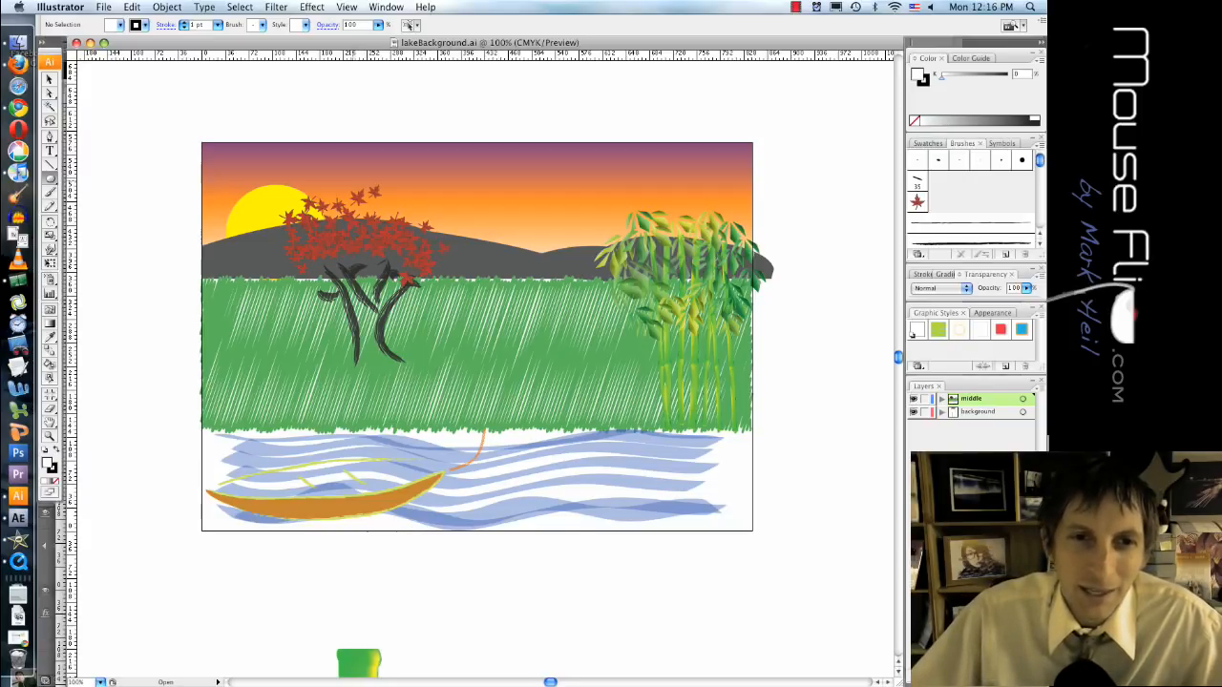
- Scroll down the lake scene view
{"action": "scroll", "scroll_direction": "down", "scroll_amount": 3}
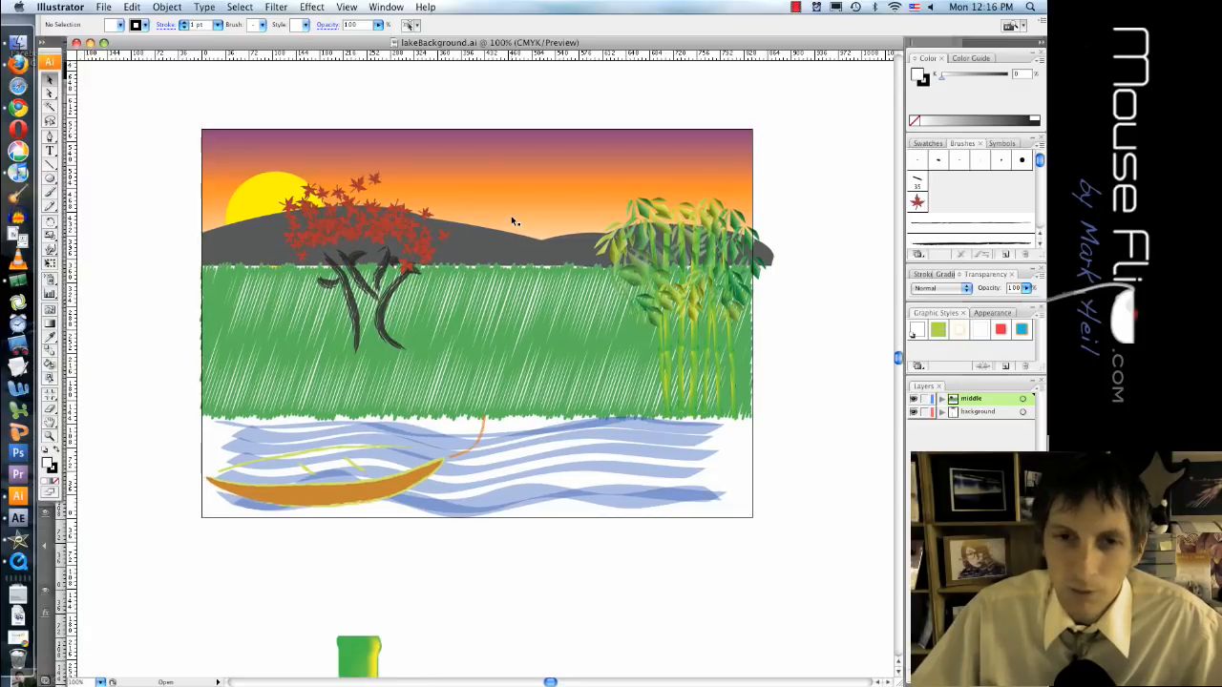
{"action": "mouse_move", "coordinate": [441, 258]}
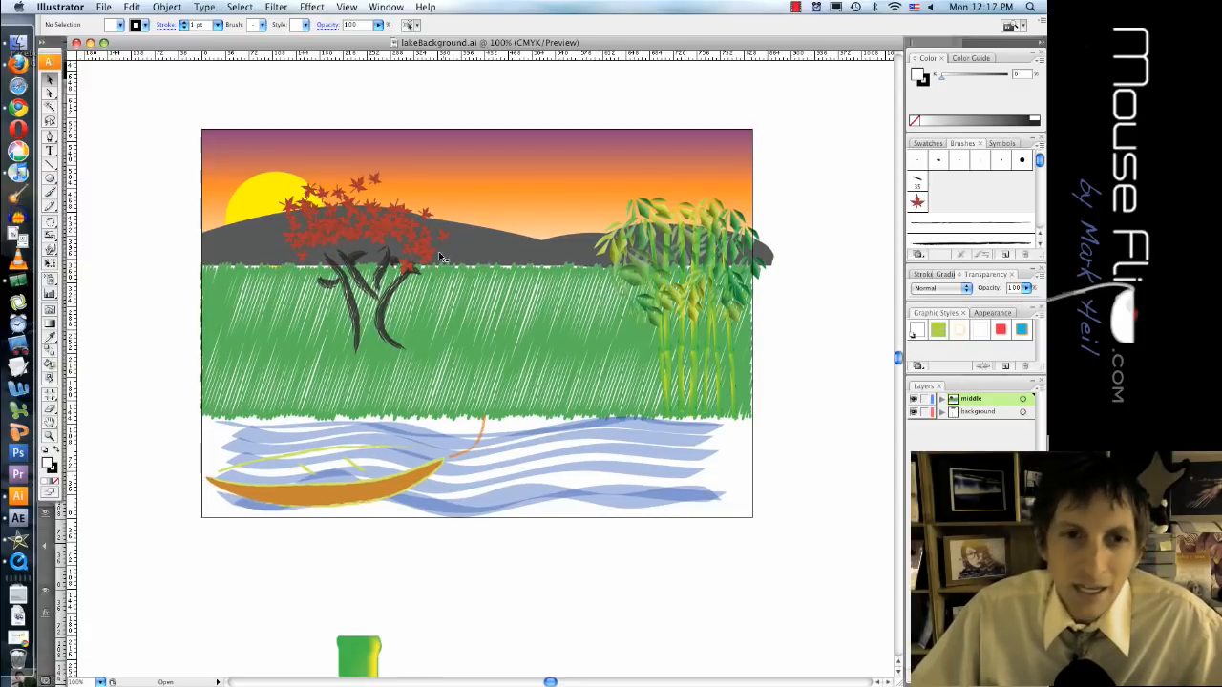
{"action": "mouse_move", "coordinate": [435, 228]}
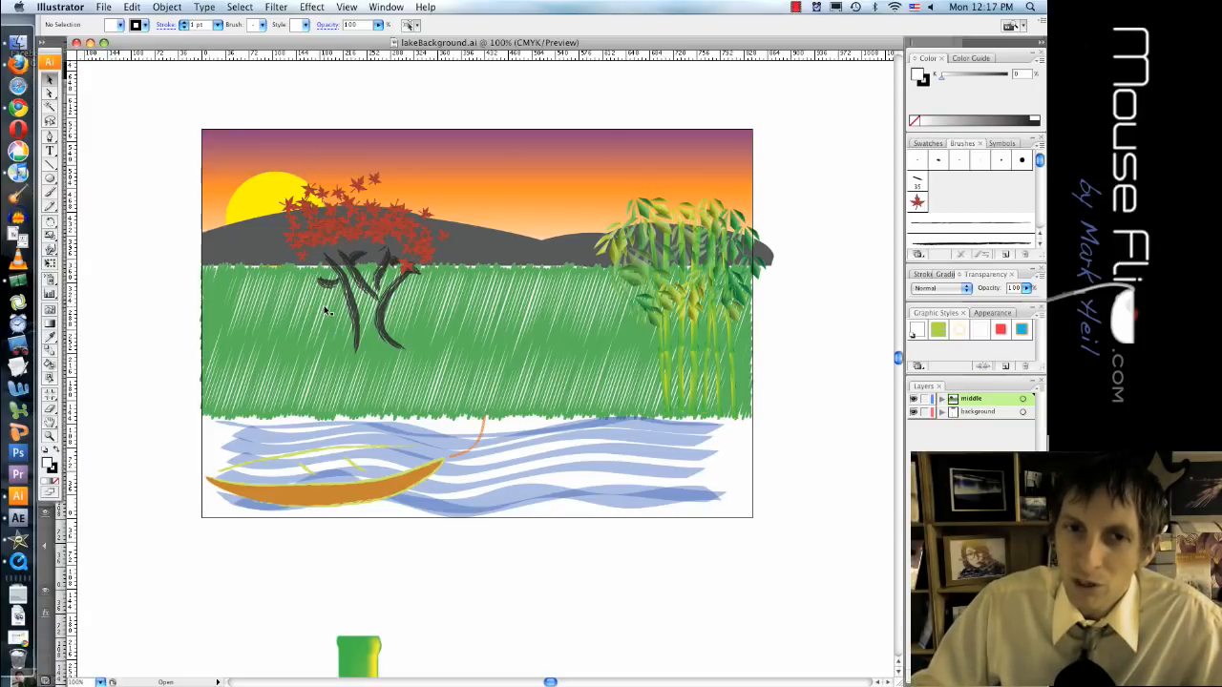
{"action": "mouse_move", "coordinate": [296, 234]}
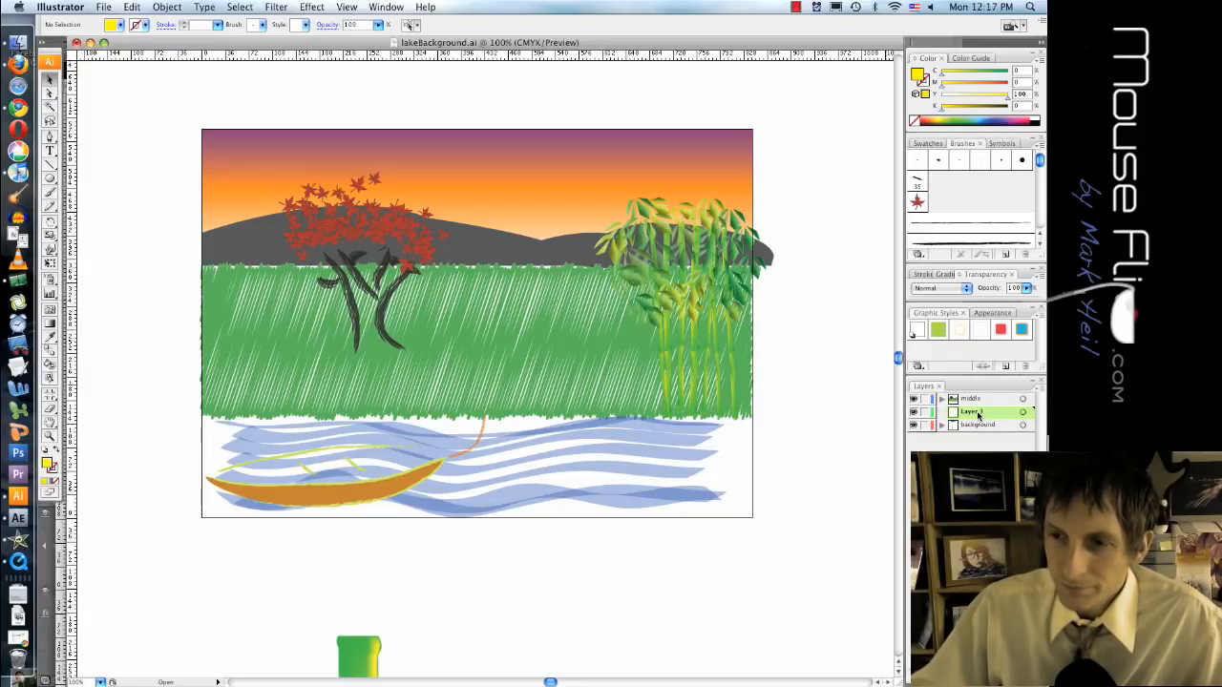
- Rename the new layers to Sun and mountains in the Layers panel
{"action": "double_click", "coordinate": [972, 412]}
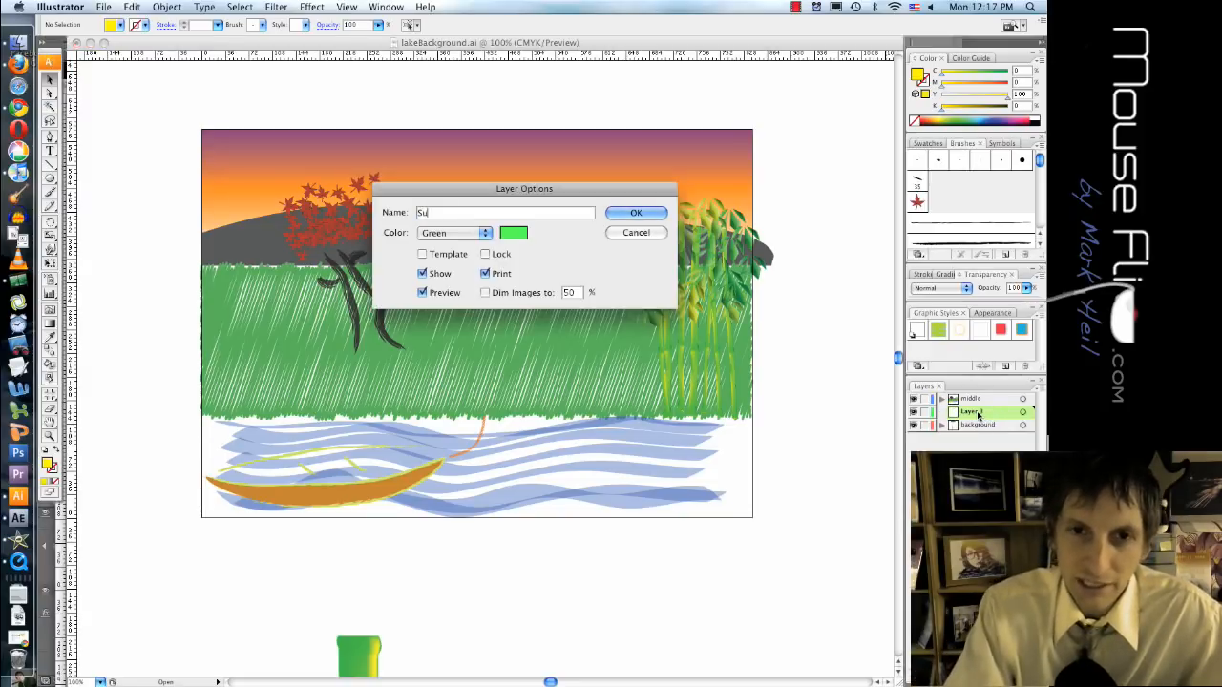
{"action": "left_click", "coordinate": [636, 211]}
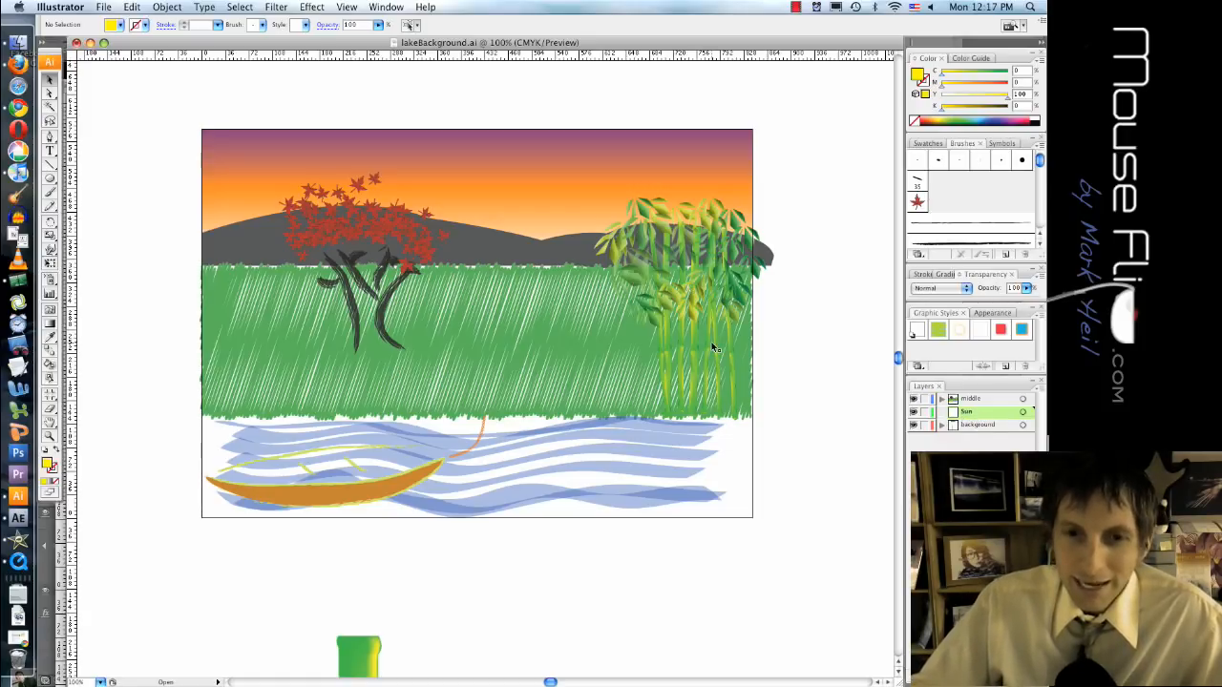
{"action": "left_click", "coordinate": [487, 373]}
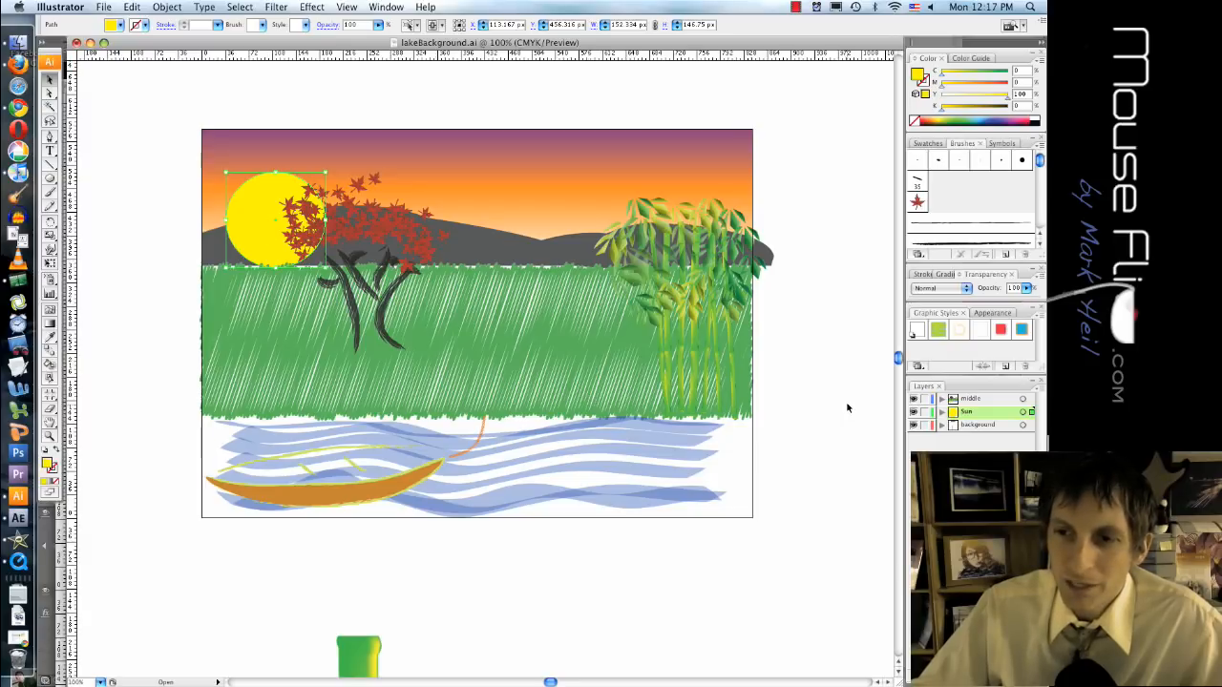
{"action": "mouse_move", "coordinate": [563, 284]}
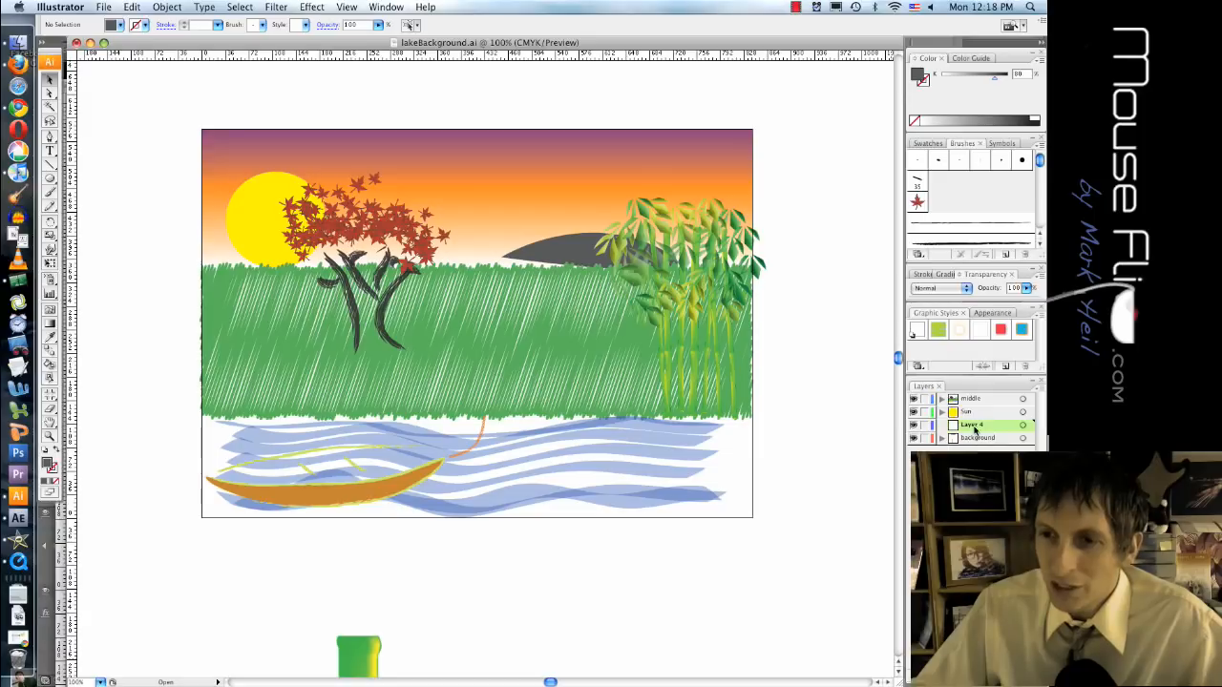
{"action": "double_click", "coordinate": [971, 425]}
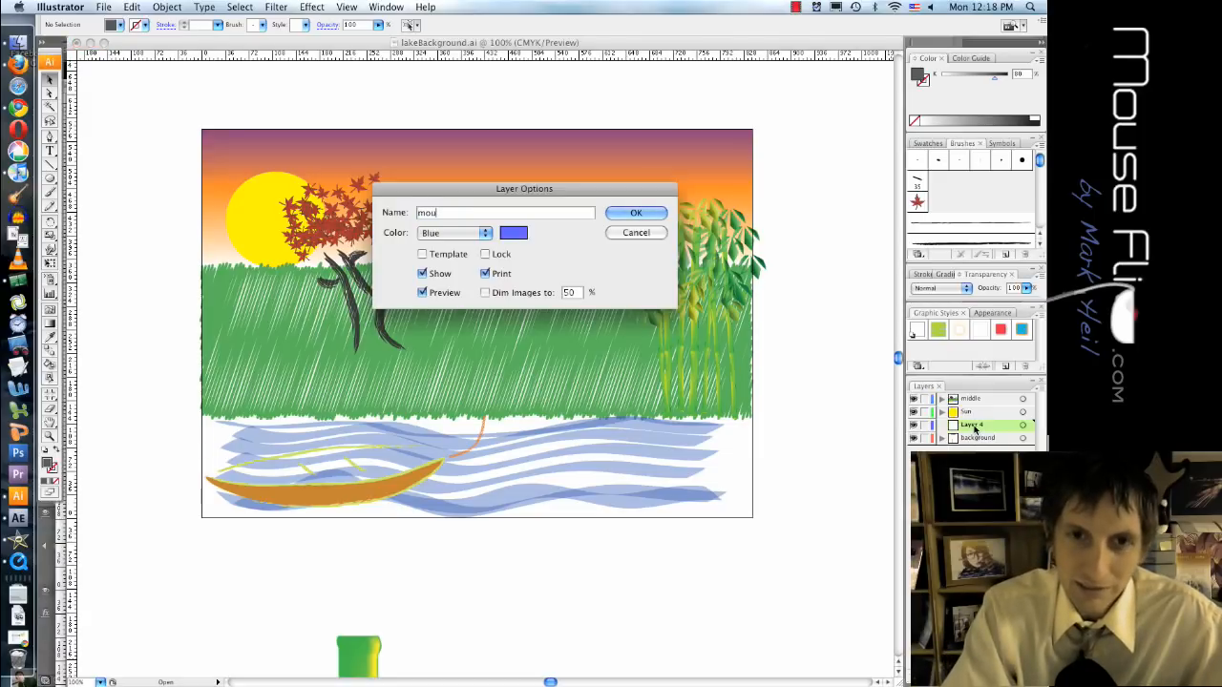
{"action": "left_click", "coordinate": [636, 212]}
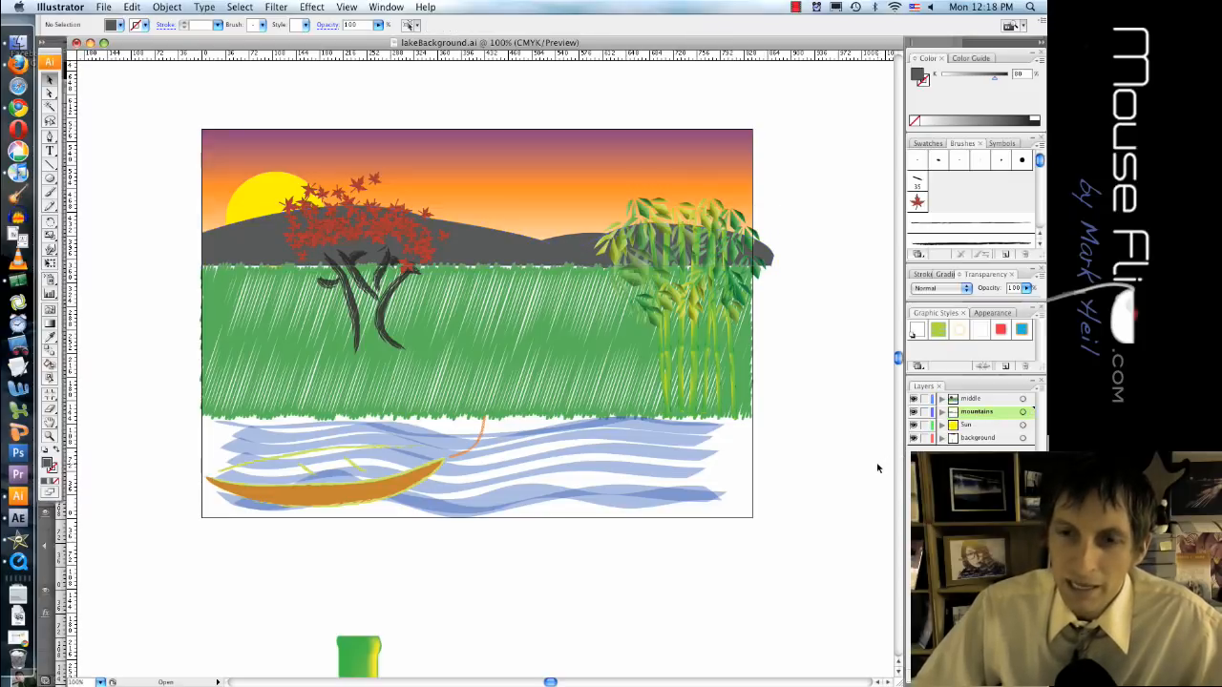
{"action": "mouse_move", "coordinate": [865, 465]}
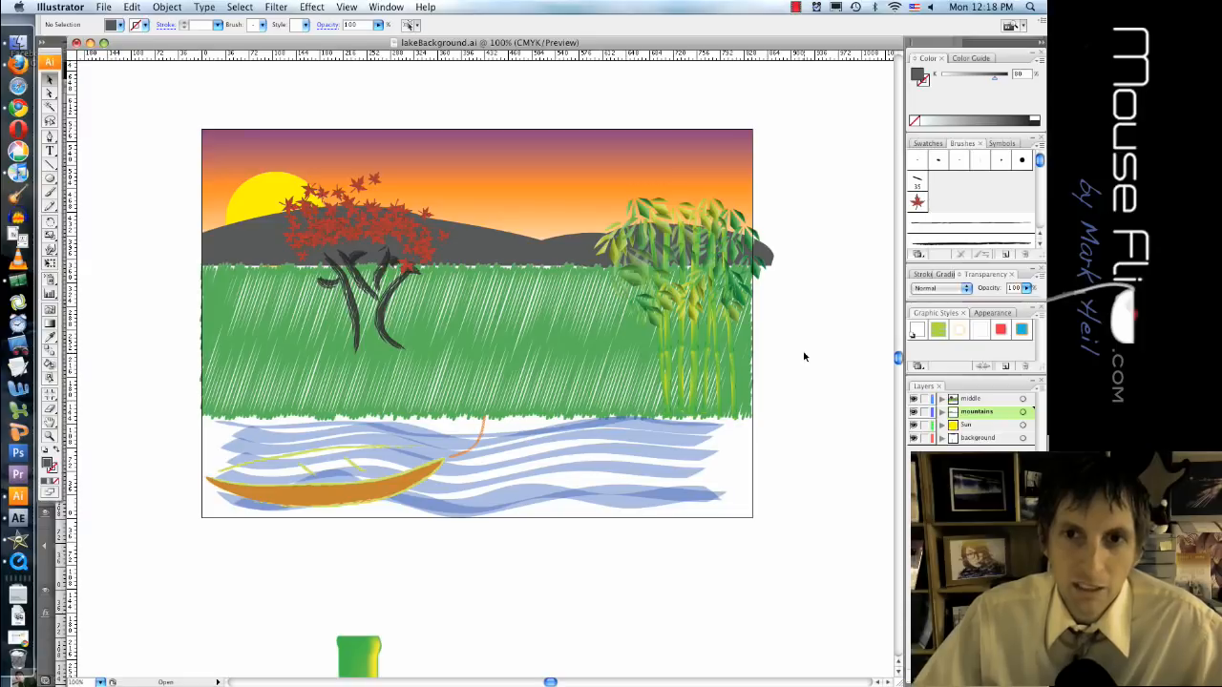
{"action": "mouse_move", "coordinate": [50, 396]}
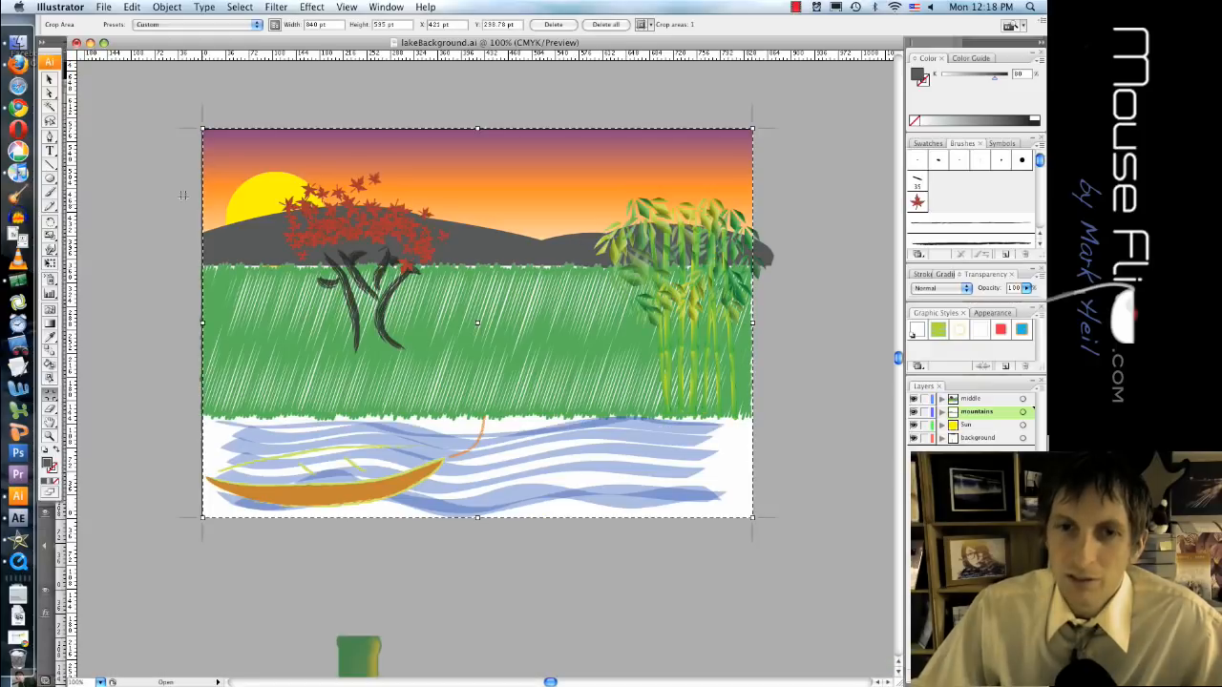
{"action": "mouse_move", "coordinate": [485, 303]}
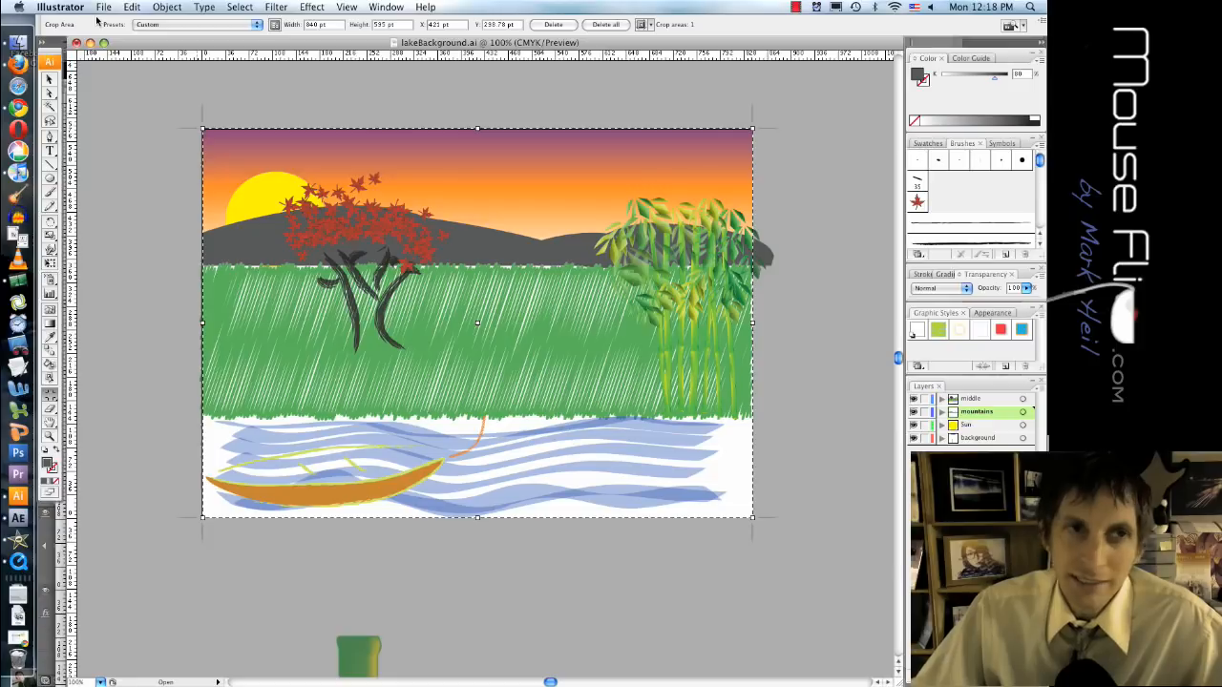
- Save a copy as lakeBackgroundLayersCA5.ai in pandaFiles, accepting the transparency warning
{"action": "left_click", "coordinate": [104, 7]}
{"action": "type", "text": "lakeBackgroundLayers.ai"}
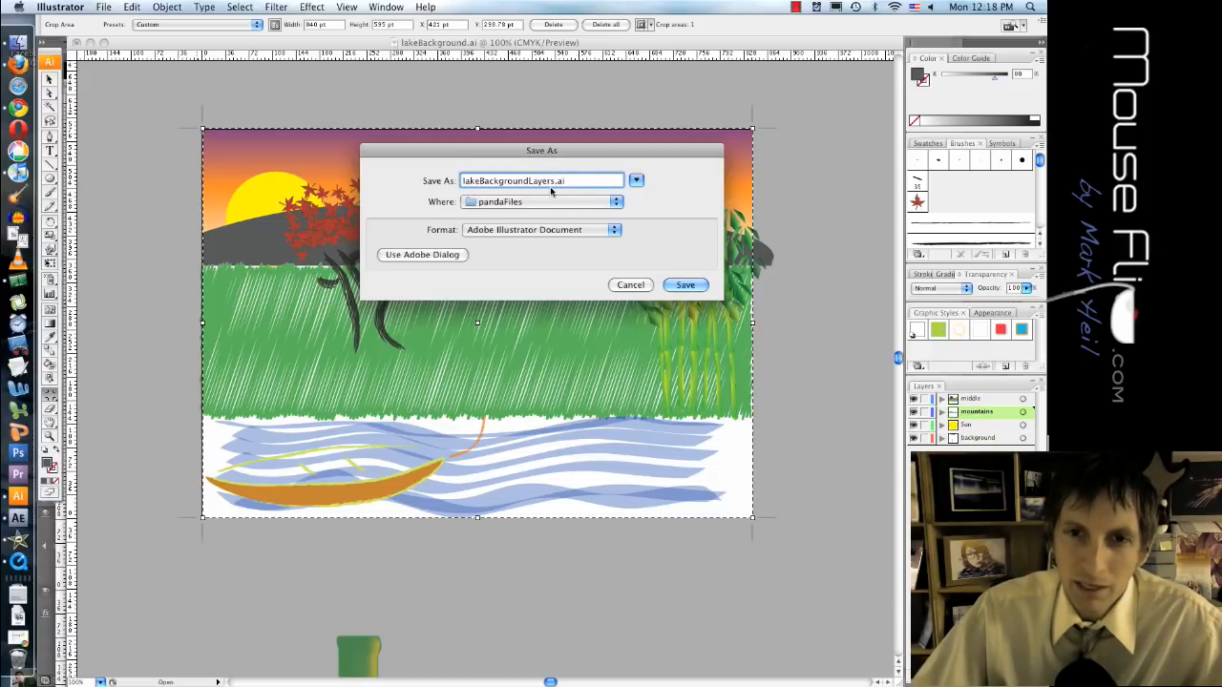
{"action": "type", "text": "CA5"}
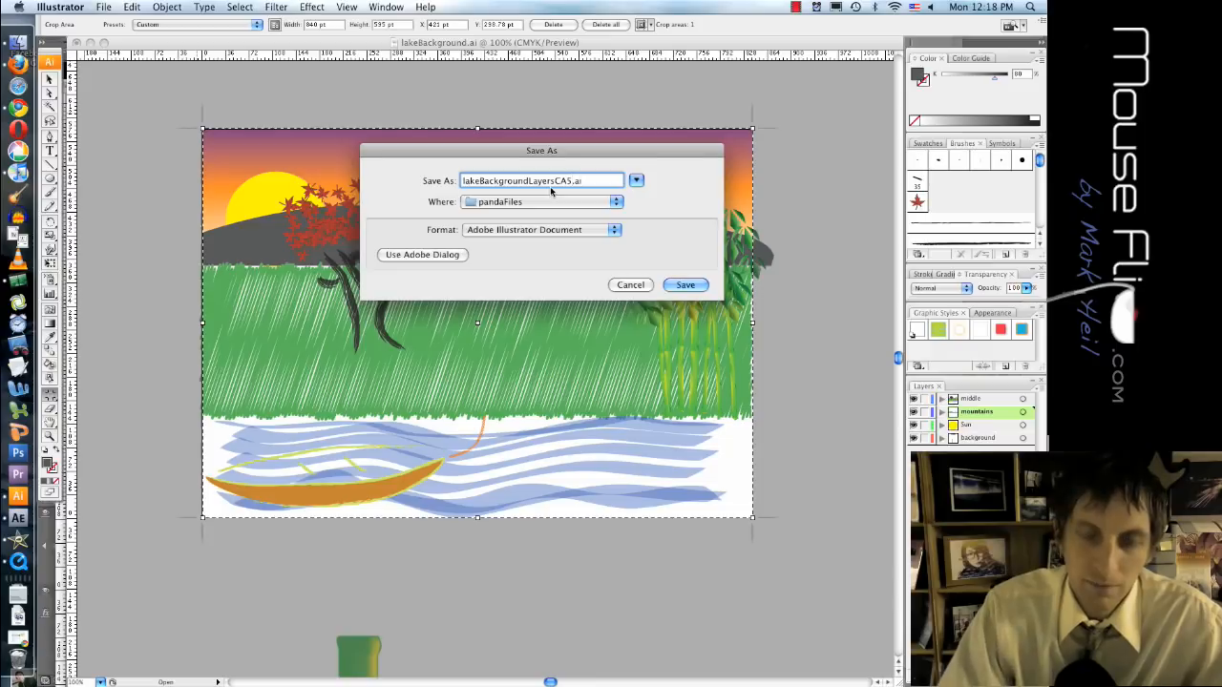
{"action": "left_click", "coordinate": [684, 284]}
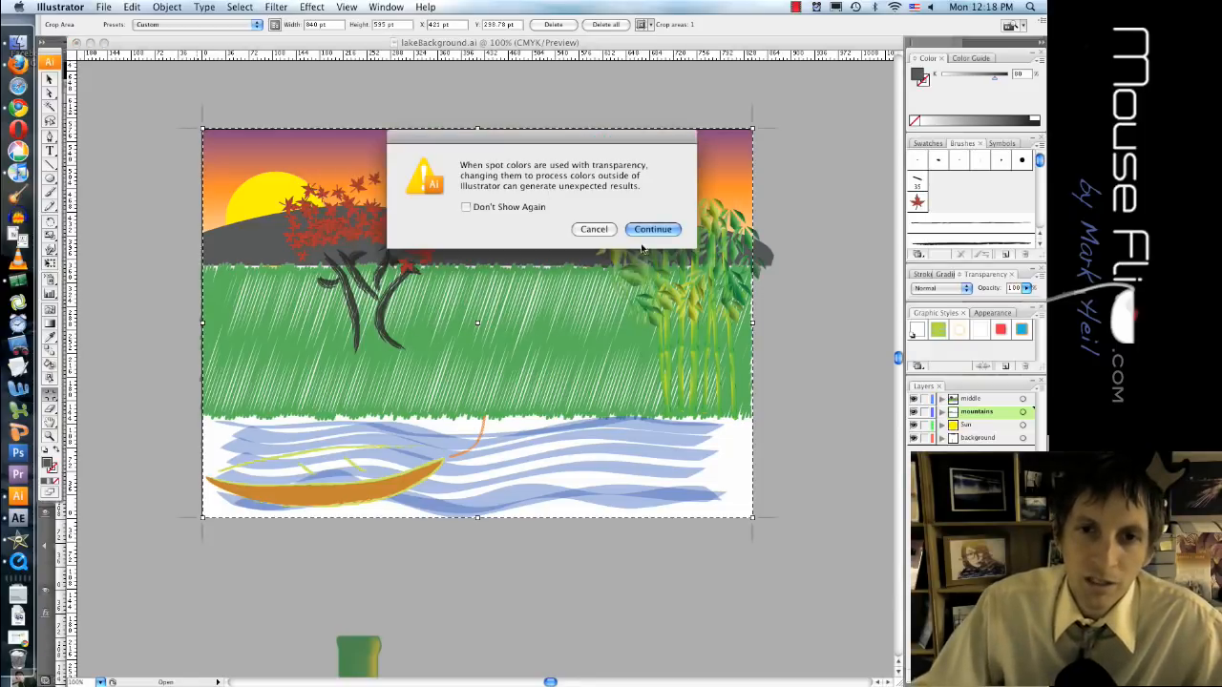
{"action": "left_click", "coordinate": [652, 229]}
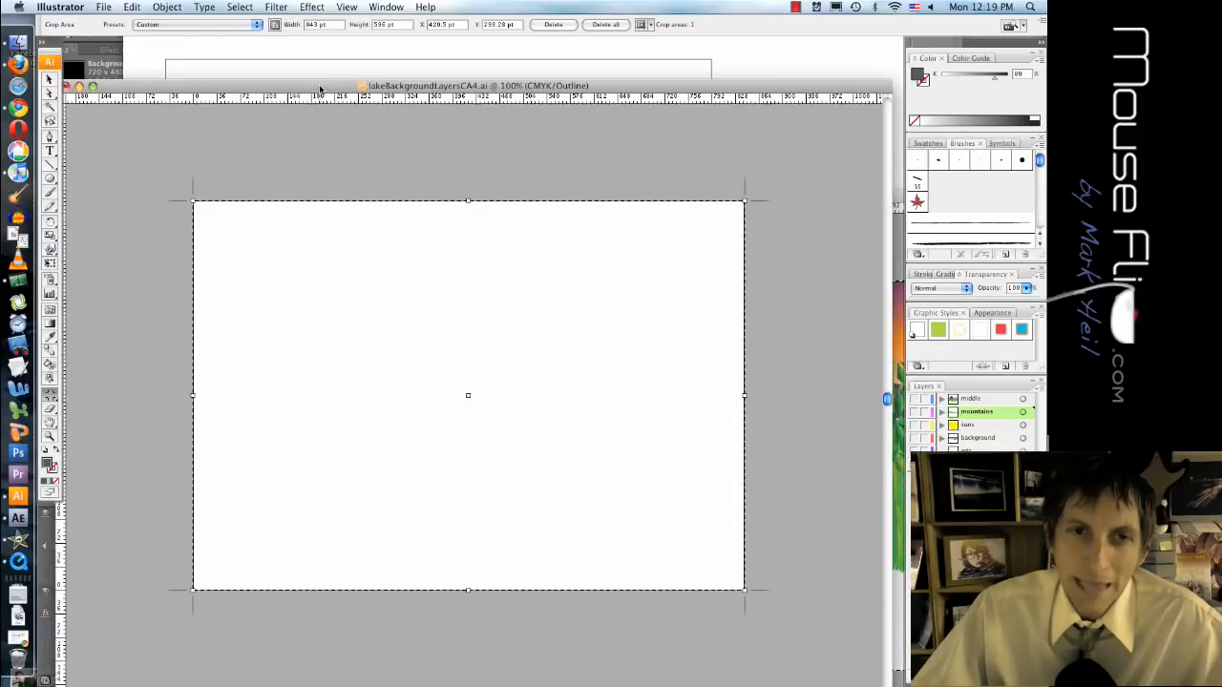
- Reopen the recent panda.ai drawing
{"action": "left_click", "coordinate": [103, 7]}
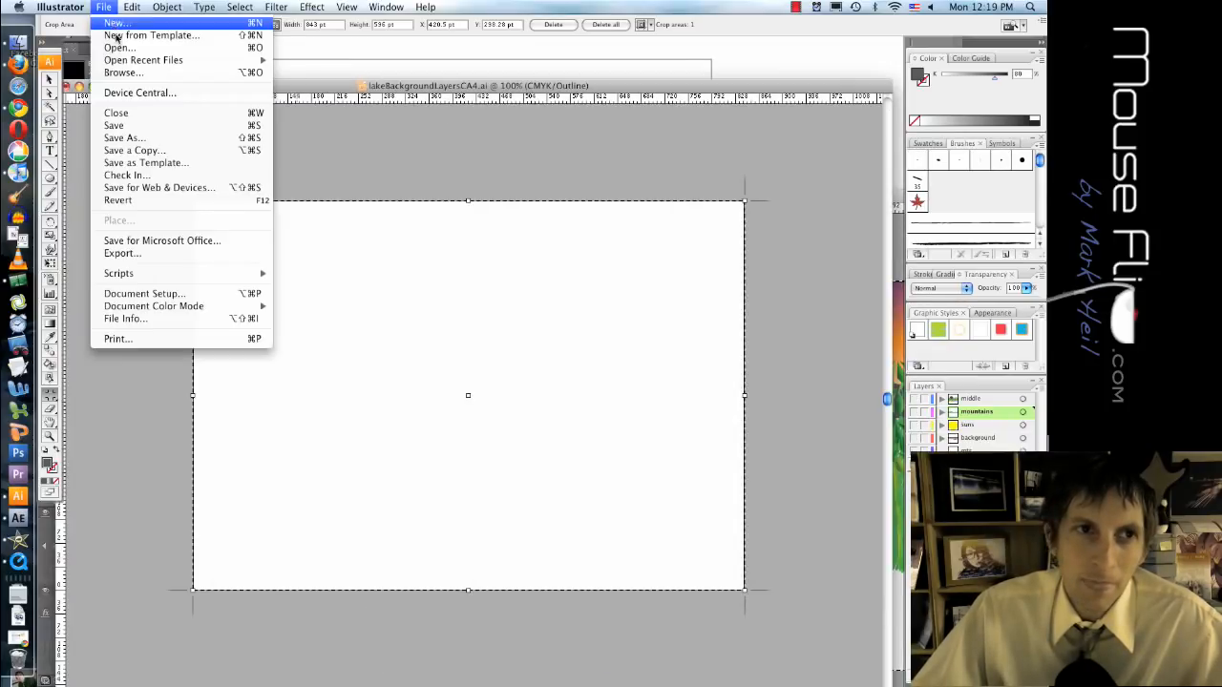
{"action": "mouse_move", "coordinate": [143, 59]}
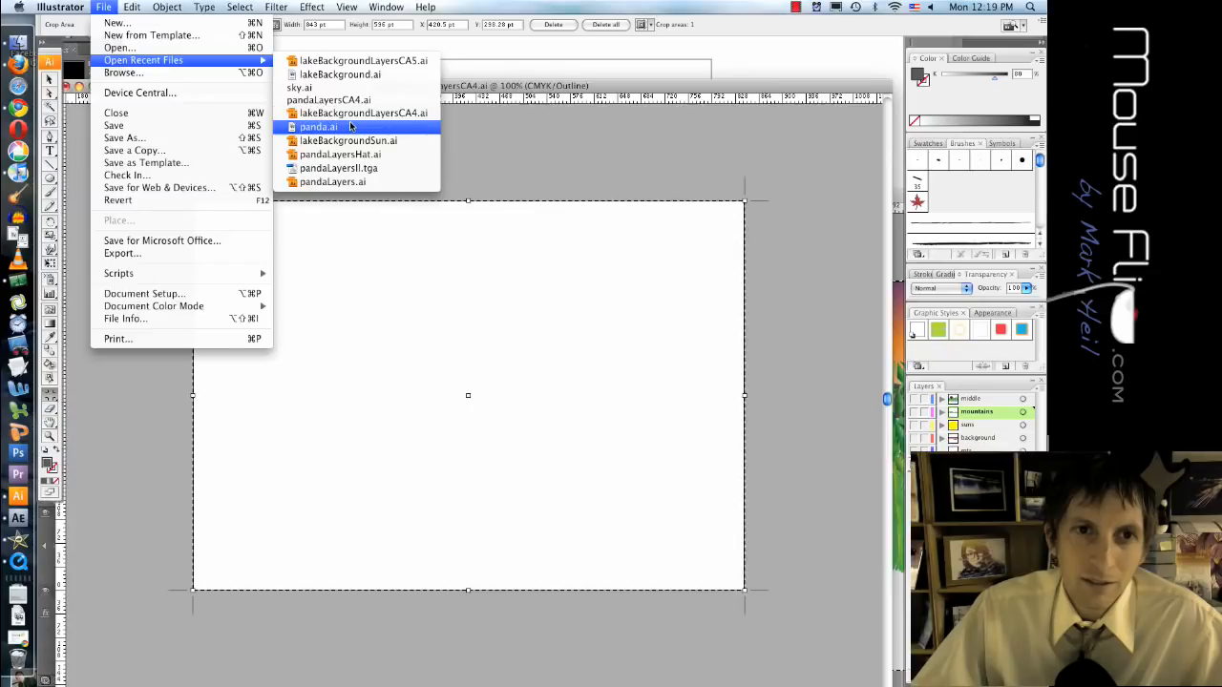
{"action": "left_click", "coordinate": [318, 126]}
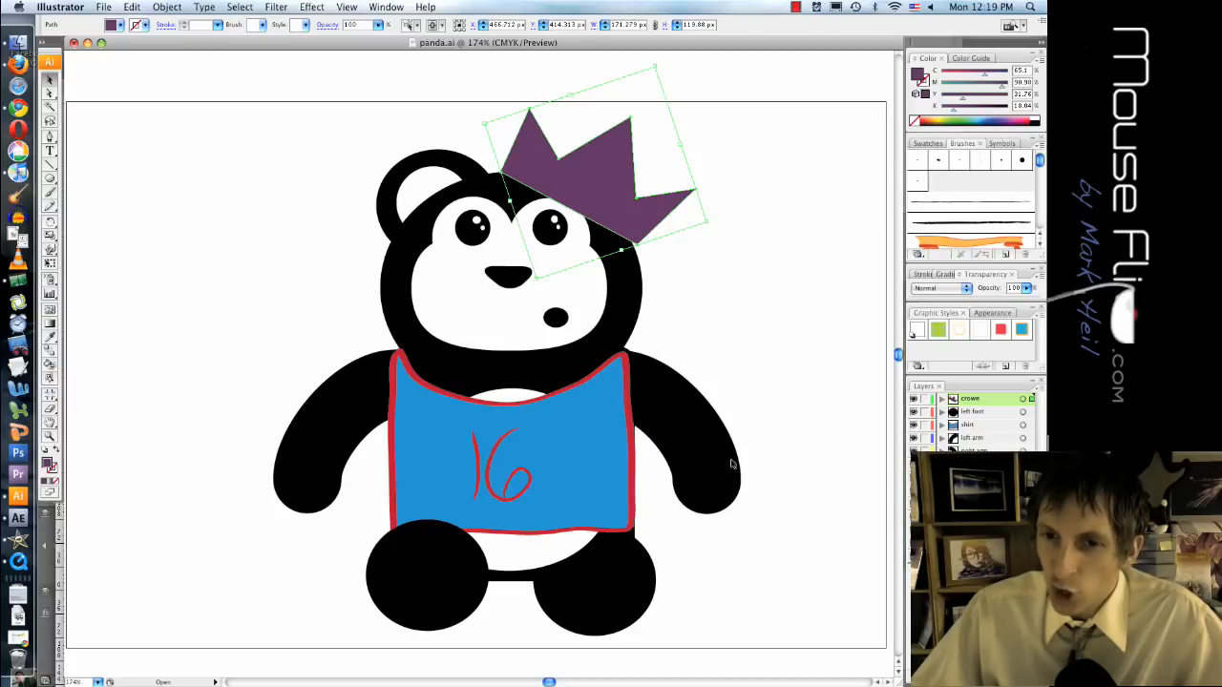
{"action": "mouse_move", "coordinate": [655, 209]}
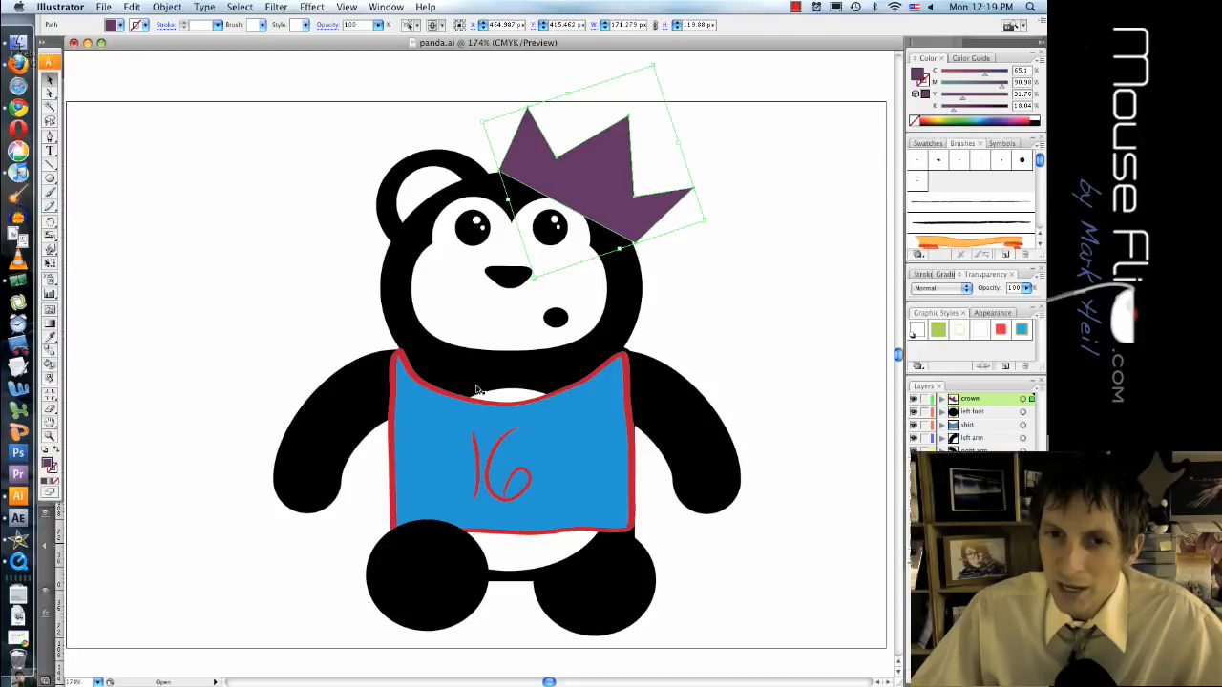
{"action": "mouse_move", "coordinate": [592, 387]}
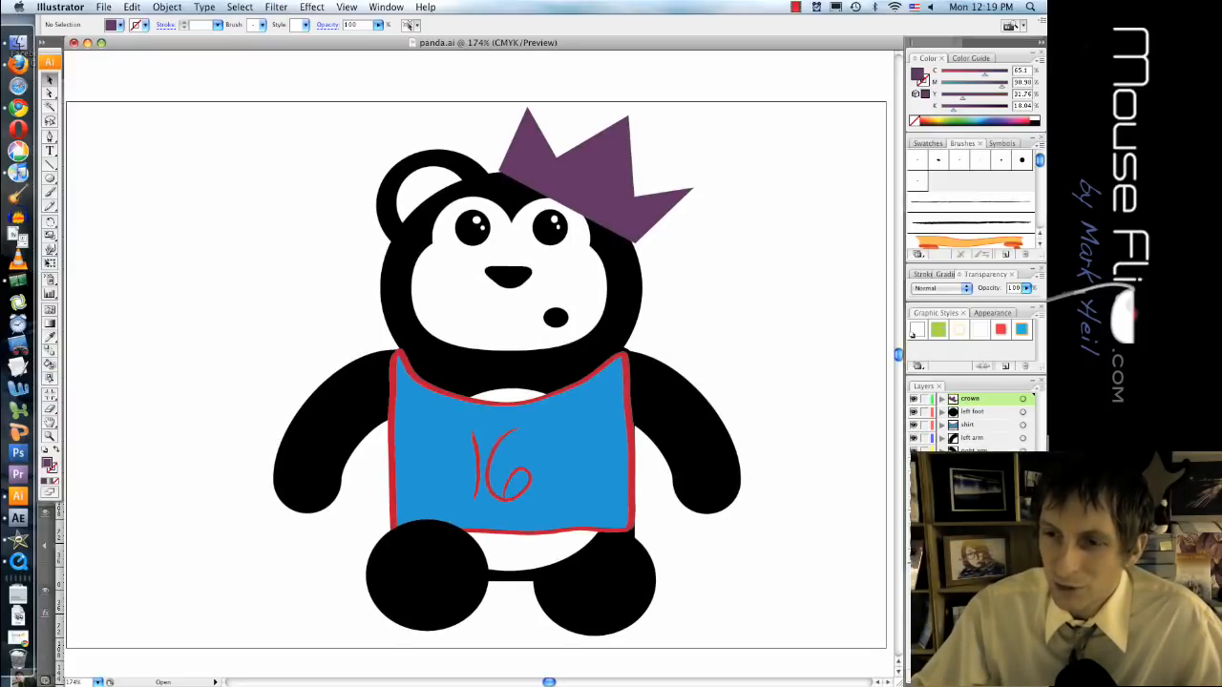
- Rename Layer 1 to body
{"action": "double_click", "coordinate": [969, 398]}
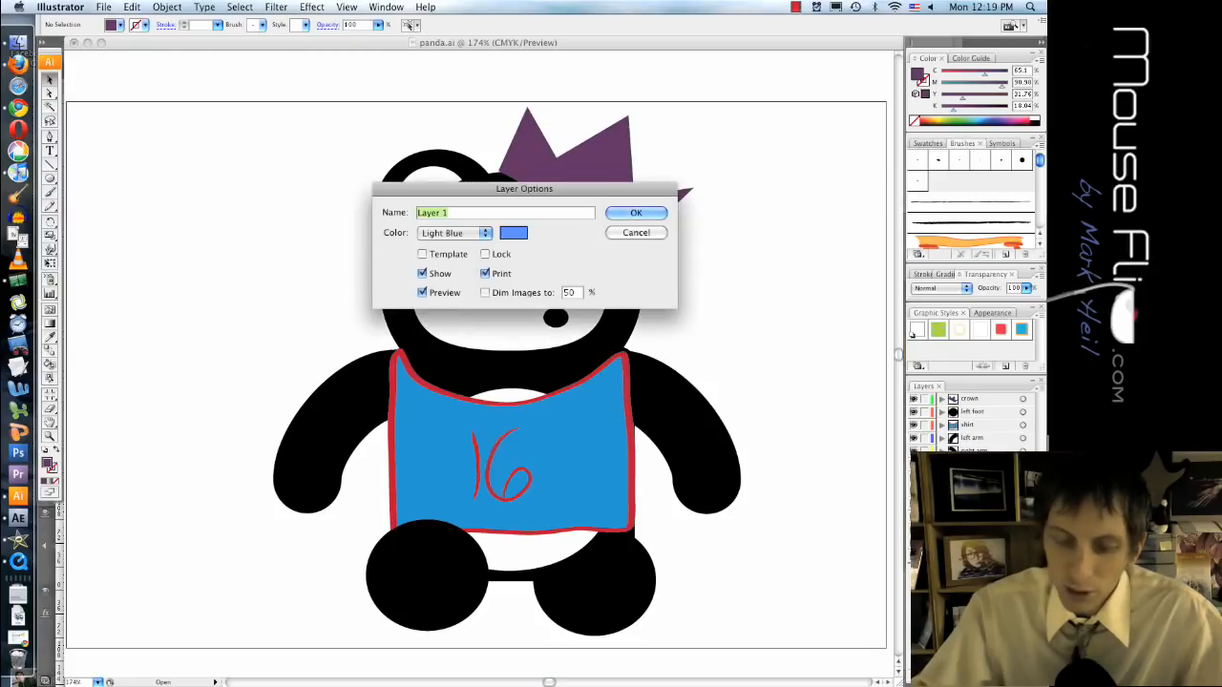
{"action": "type", "text": "Bod"}
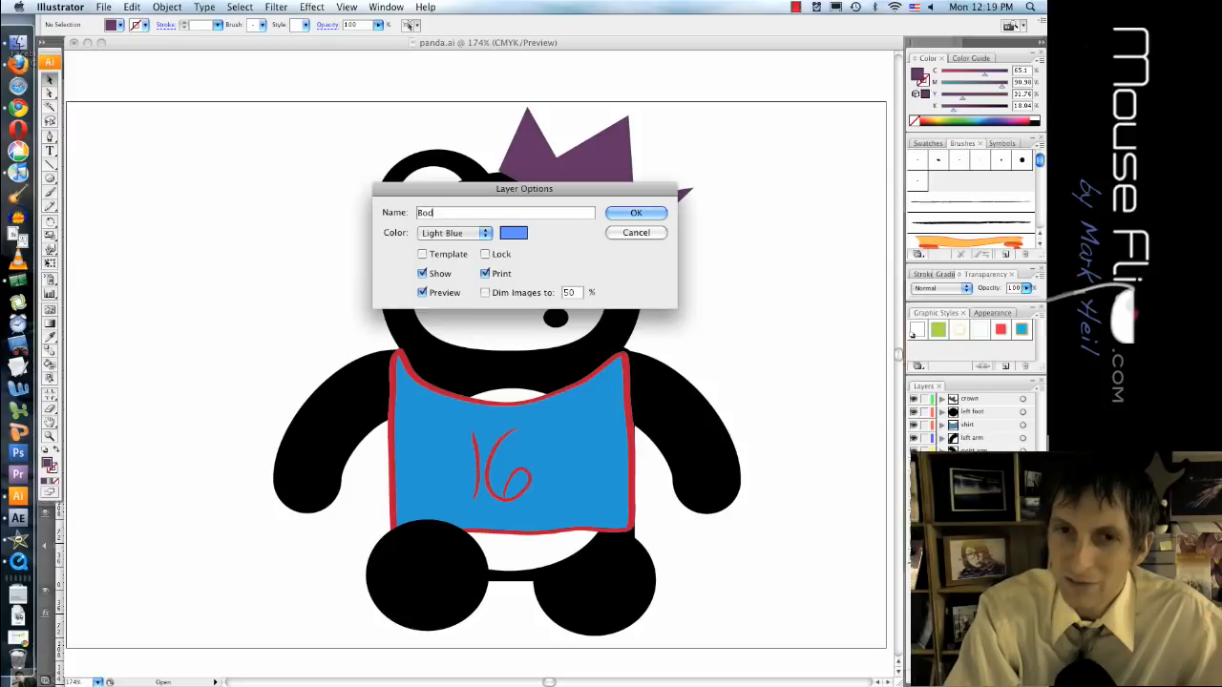
{"action": "type", "text": "body"}
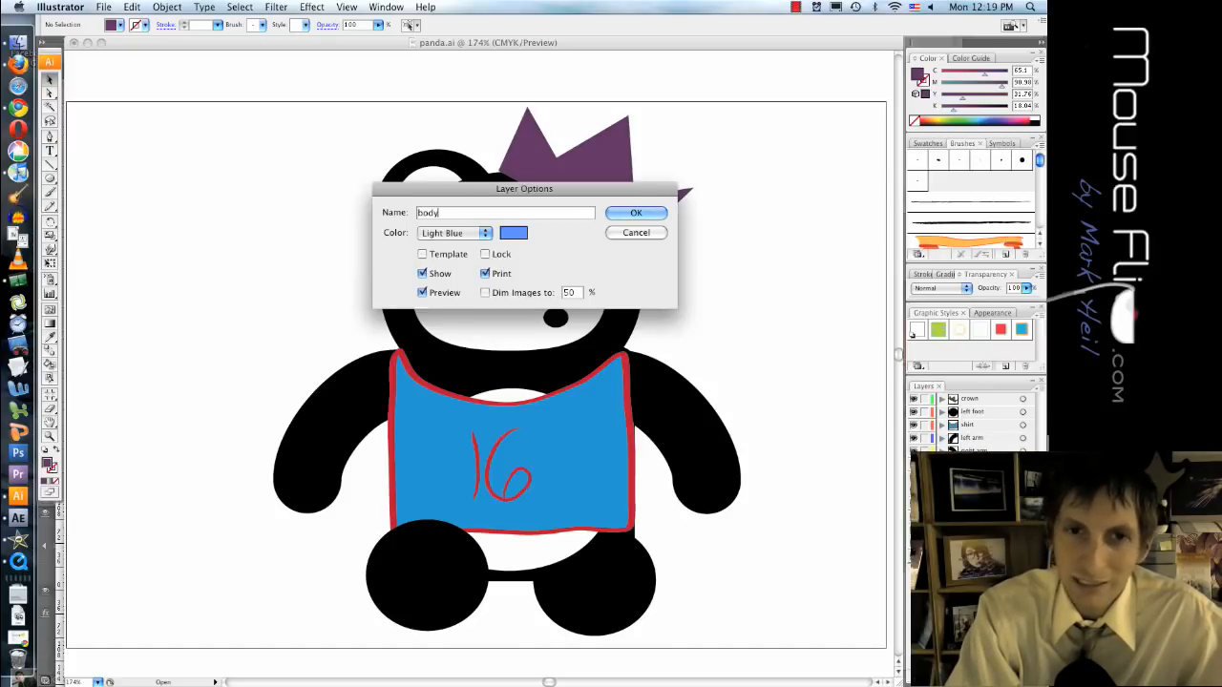
{"action": "left_click", "coordinate": [636, 212]}
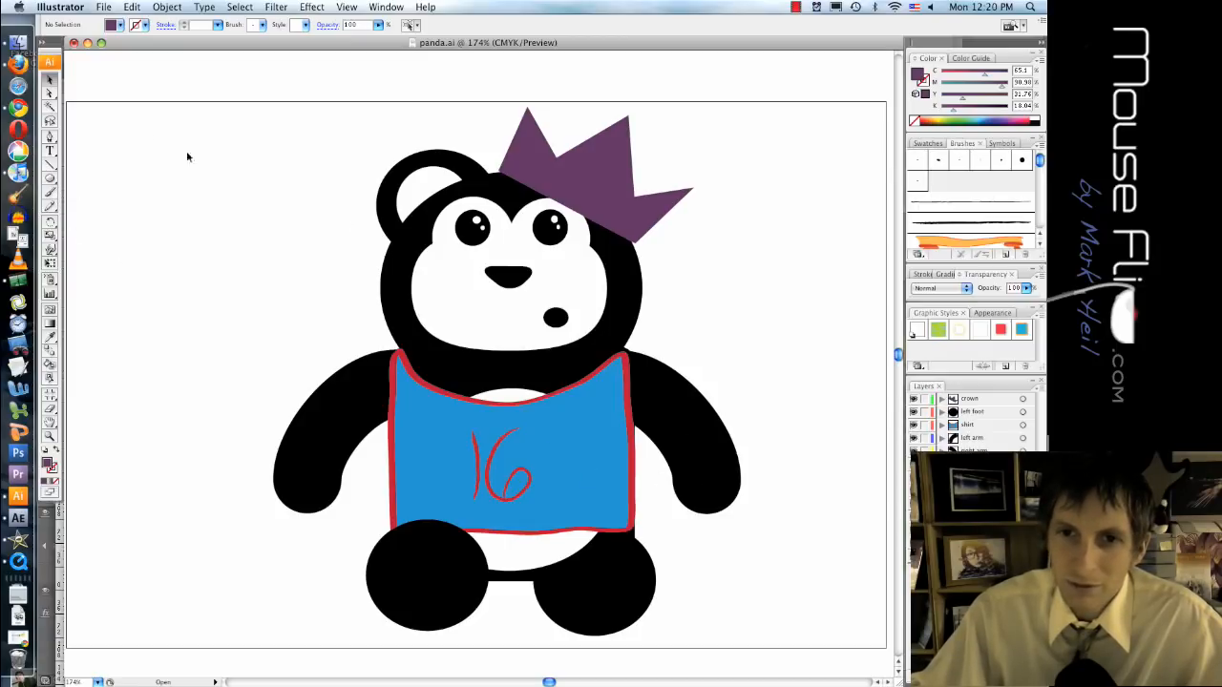
- Set the artboard to portrait orientation, 480 by 720 pixels, via Document Setup
{"action": "left_click", "coordinate": [103, 7]}
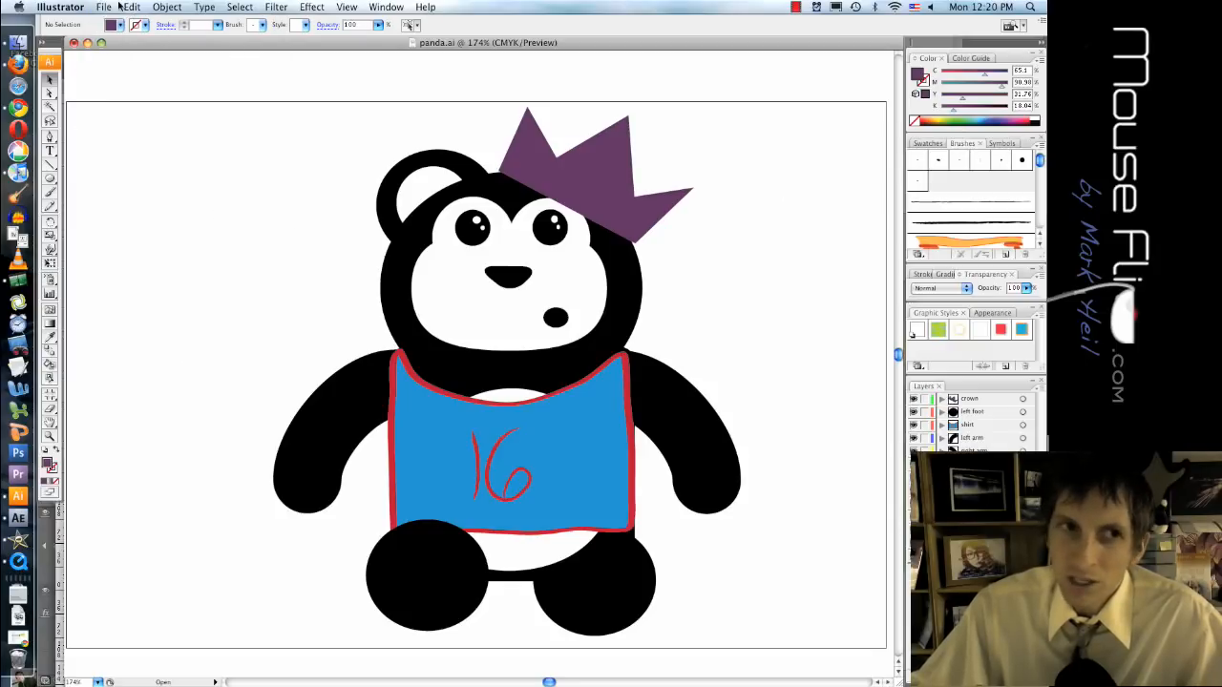
{"action": "left_click", "coordinate": [103, 7]}
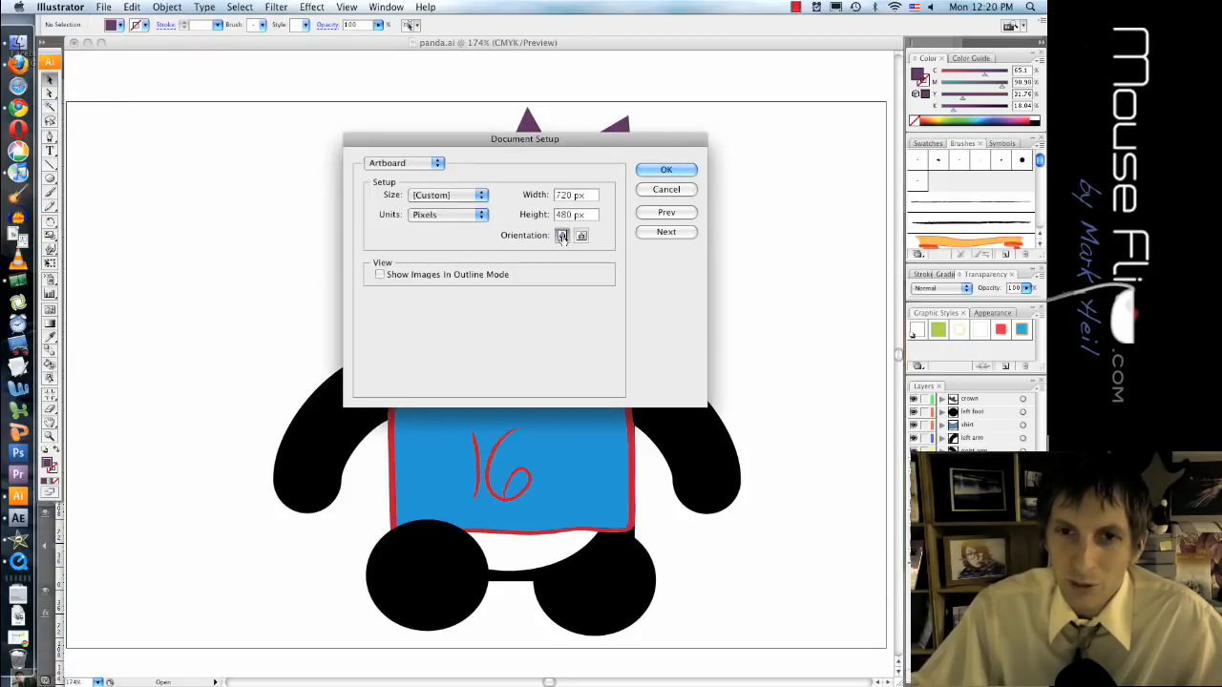
{"action": "left_click", "coordinate": [581, 235]}
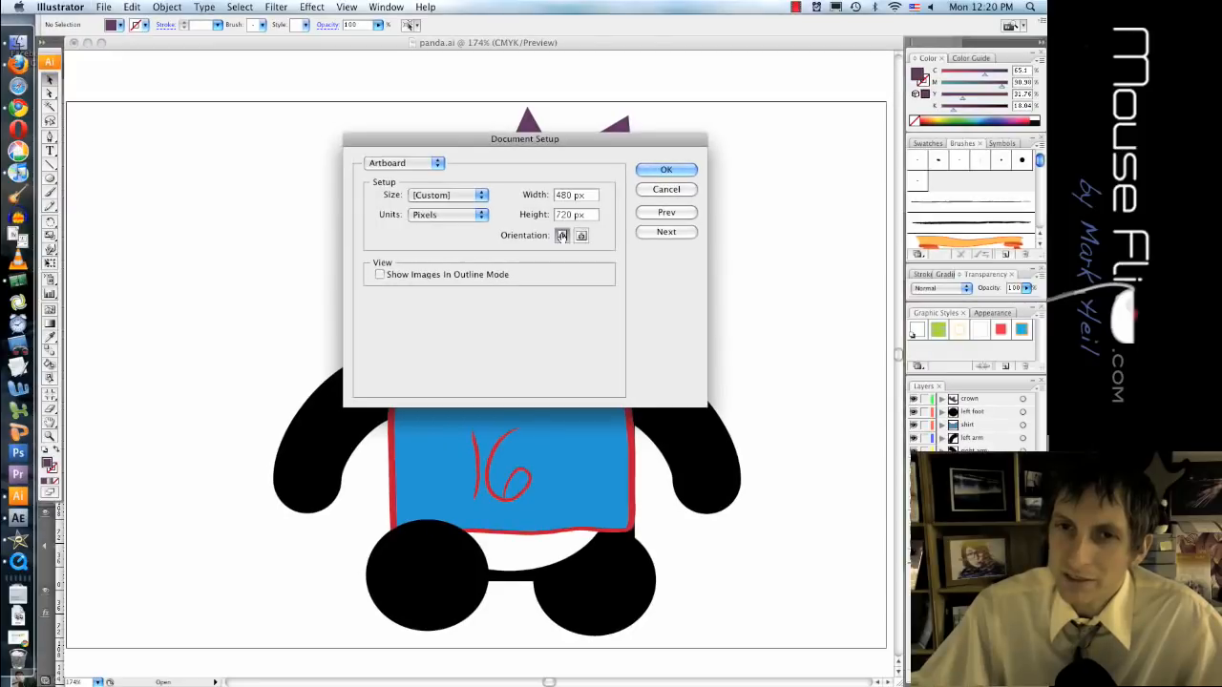
{"action": "left_click", "coordinate": [667, 170]}
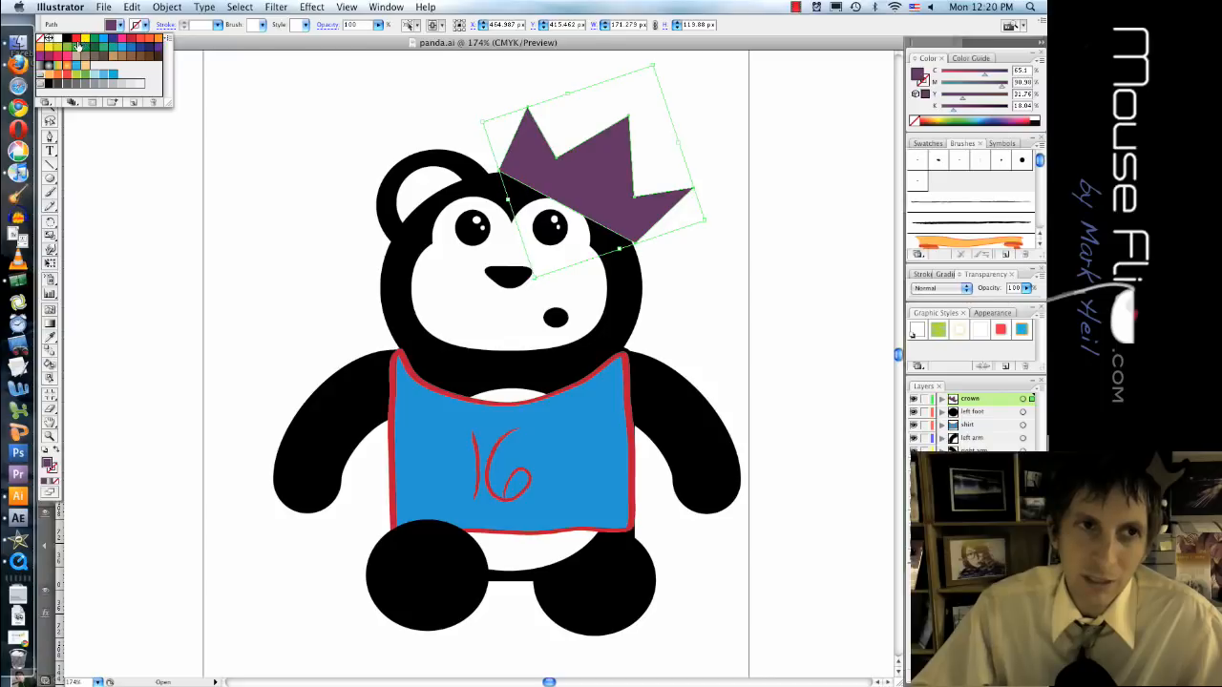
- Fill the panda's crown with yellow and start saving the file as panda.ai
{"action": "left_click", "coordinate": [52, 54]}
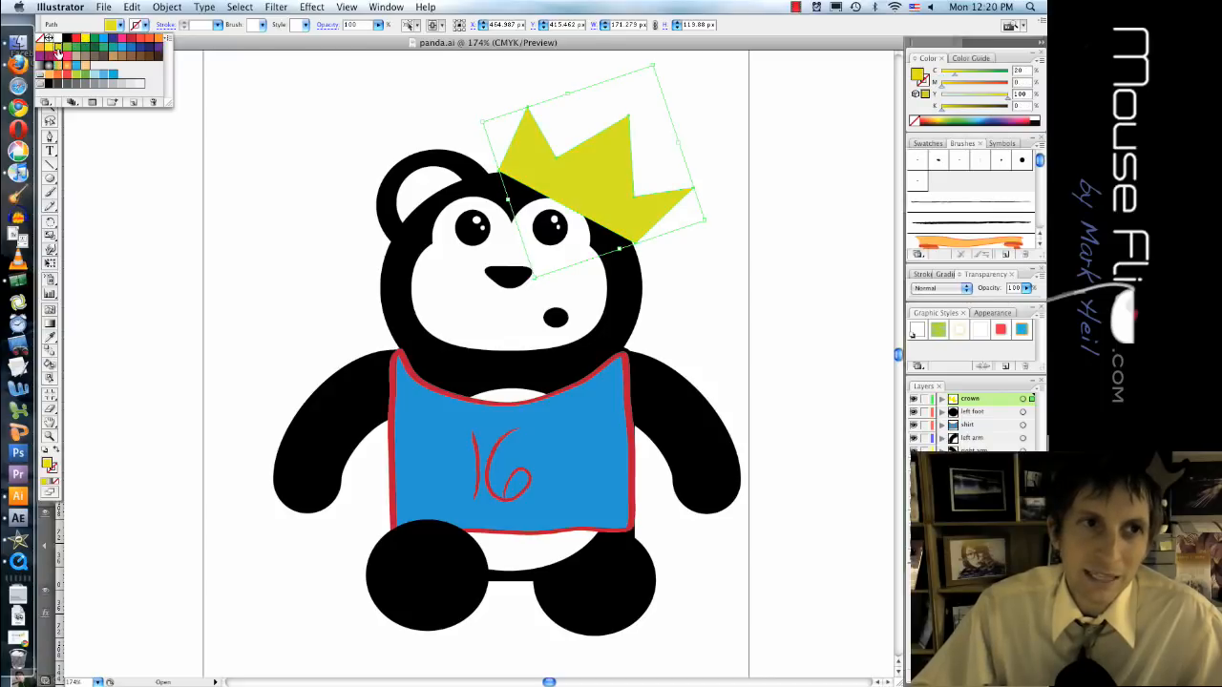
{"action": "left_click", "coordinate": [323, 202]}
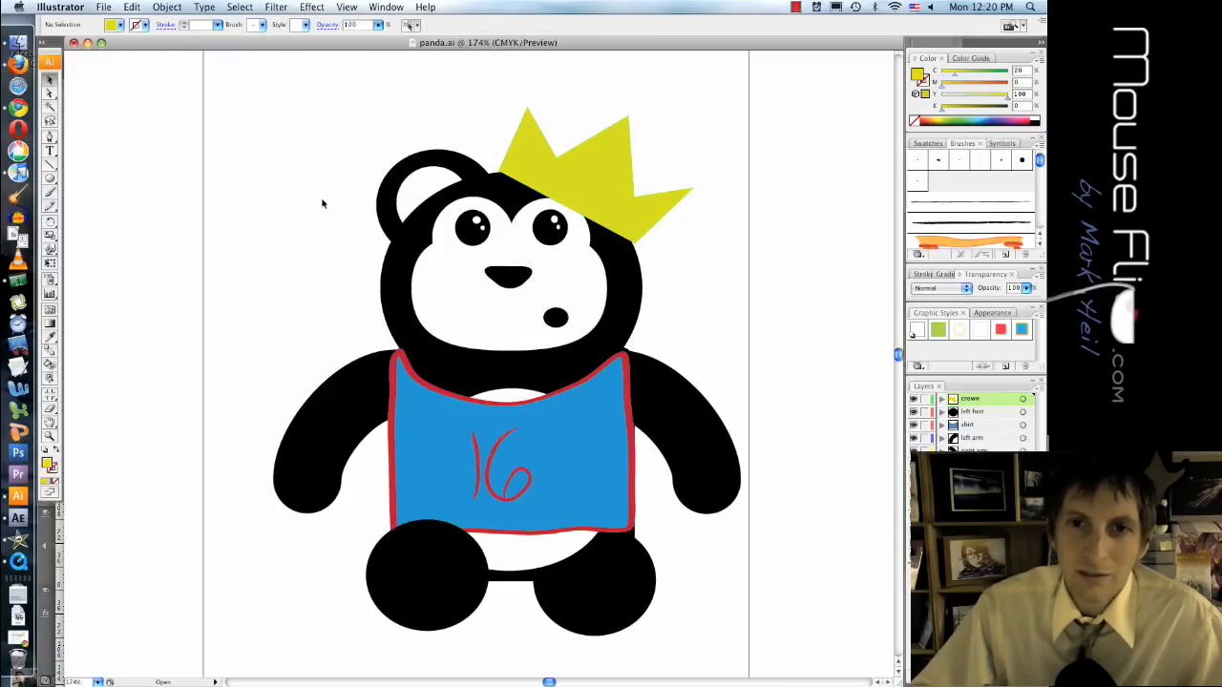
{"action": "mouse_move", "coordinate": [483, 172]}
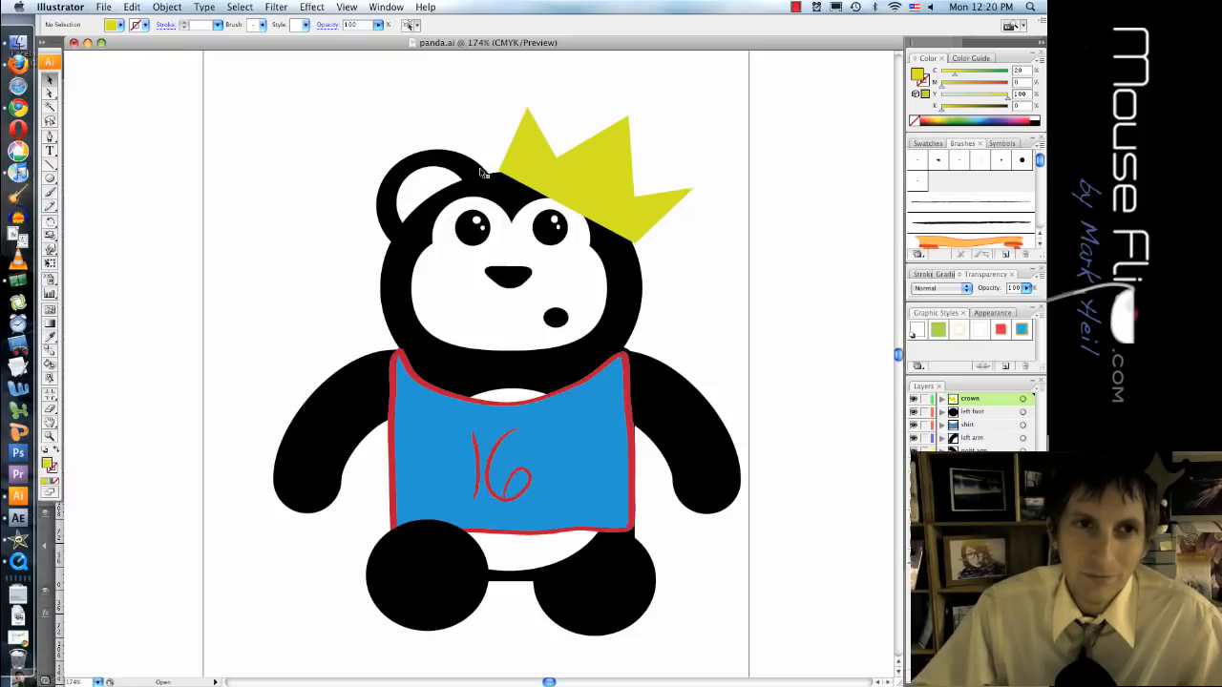
{"action": "left_click", "coordinate": [104, 7]}
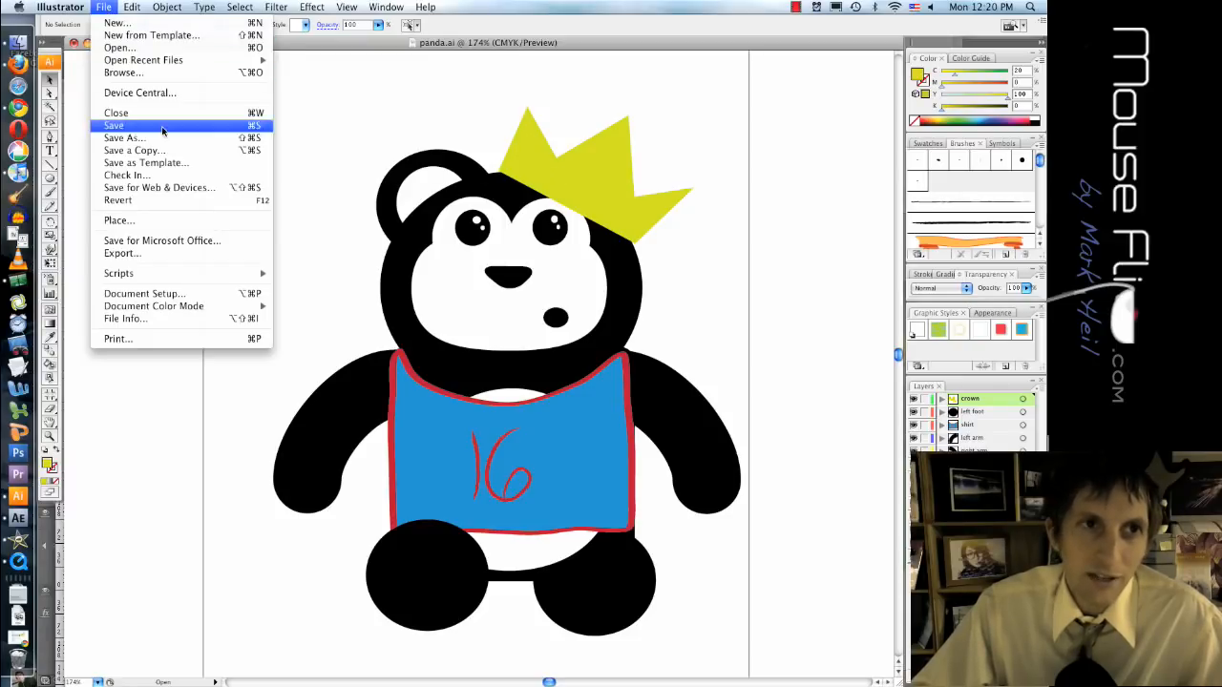
{"action": "left_click", "coordinate": [124, 137]}
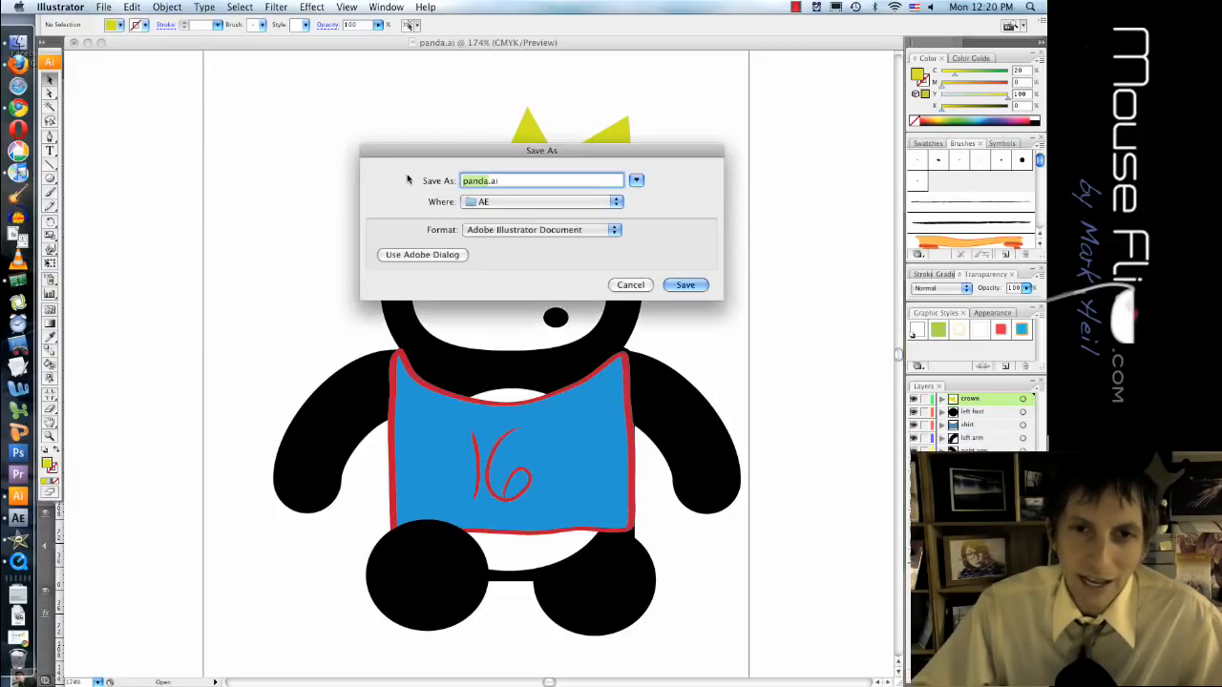